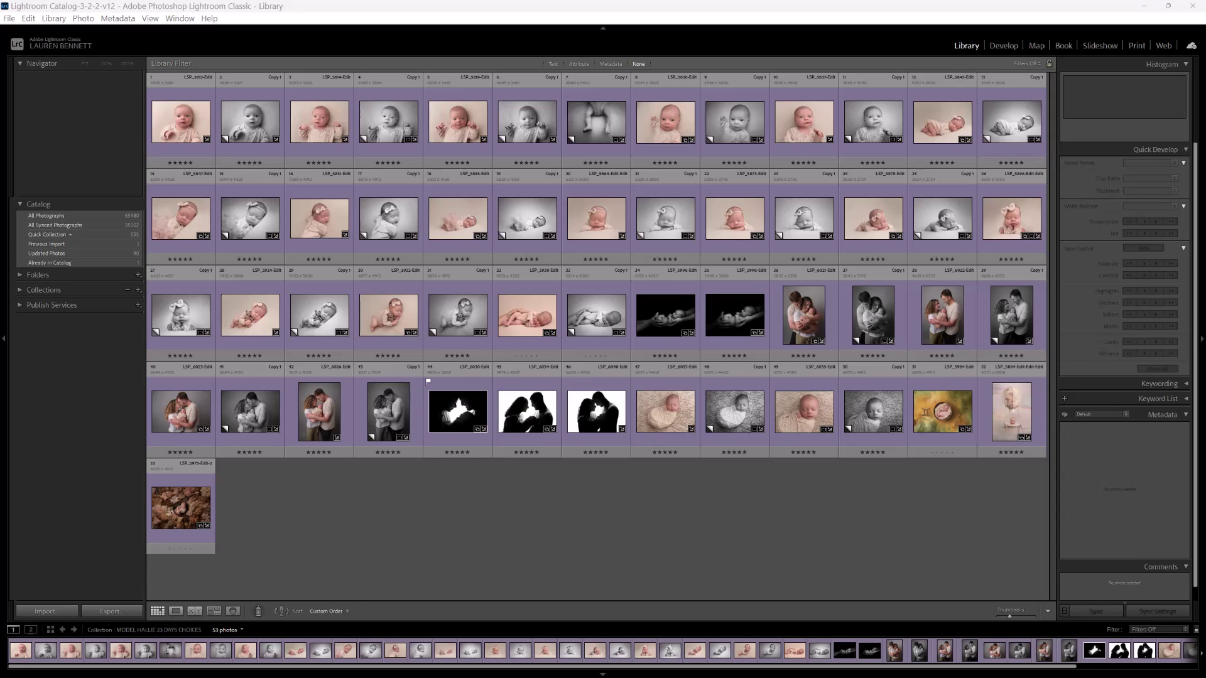
pyautogui.moveTo(267, 564)
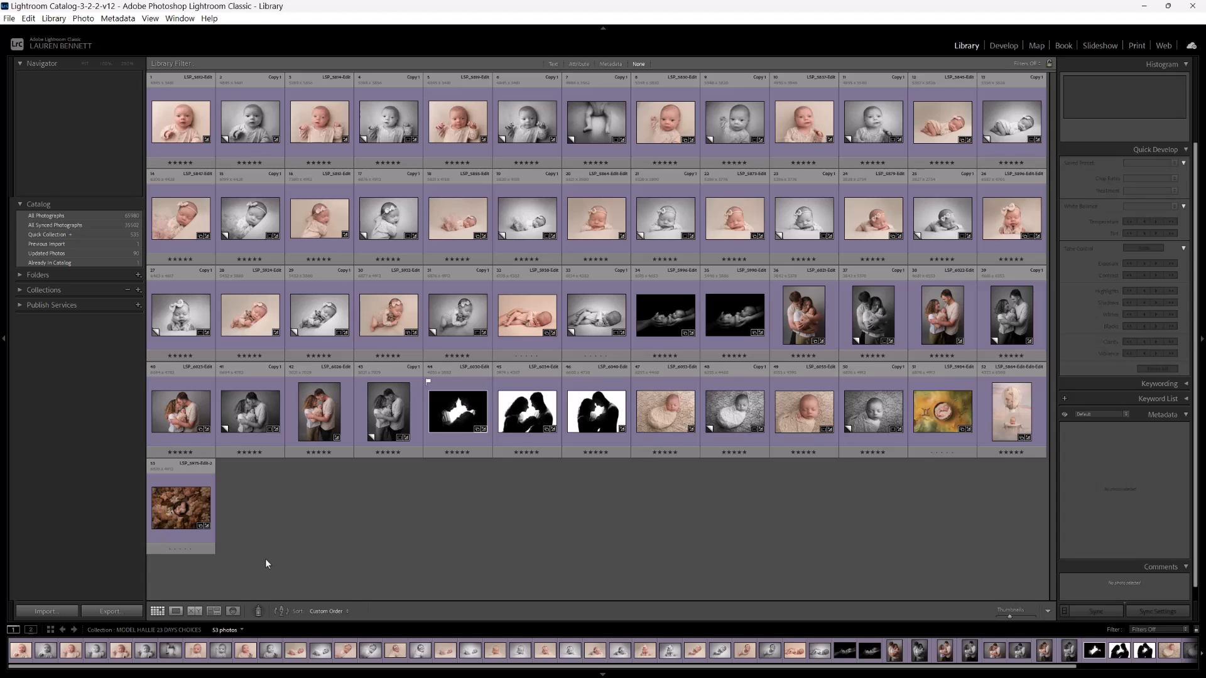
pyautogui.moveTo(341, 528)
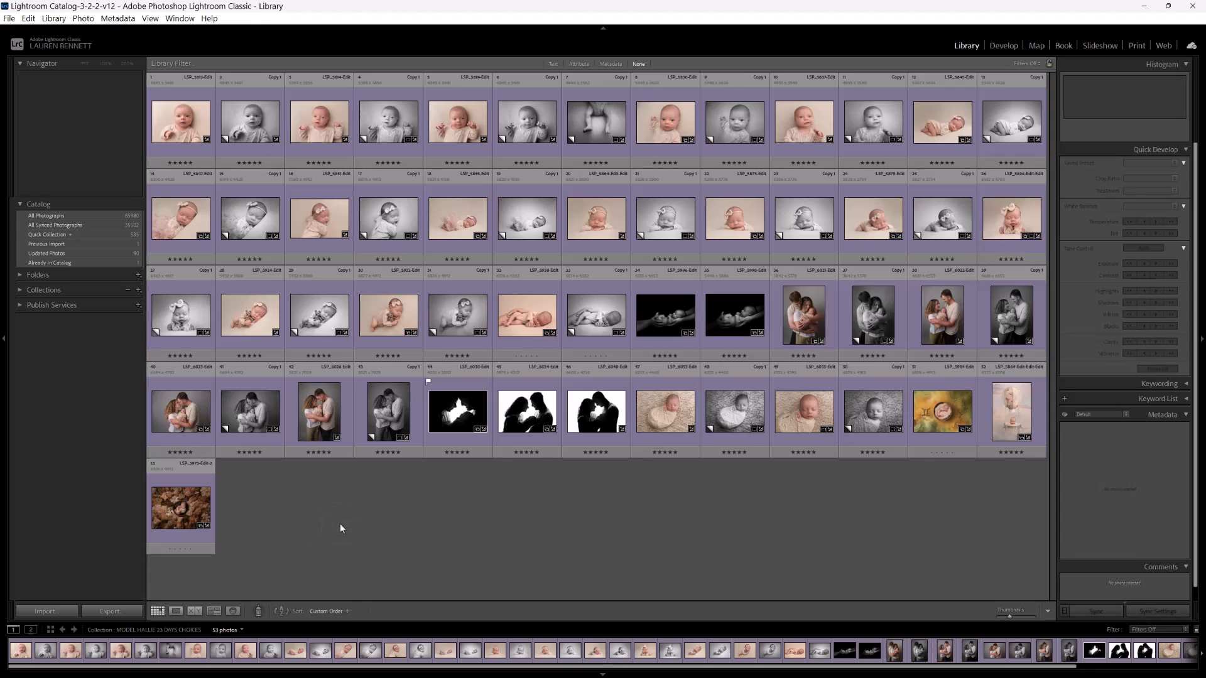
# Select all 53 photos in the collection with Ctrl+A.
pyautogui.click(180, 507)
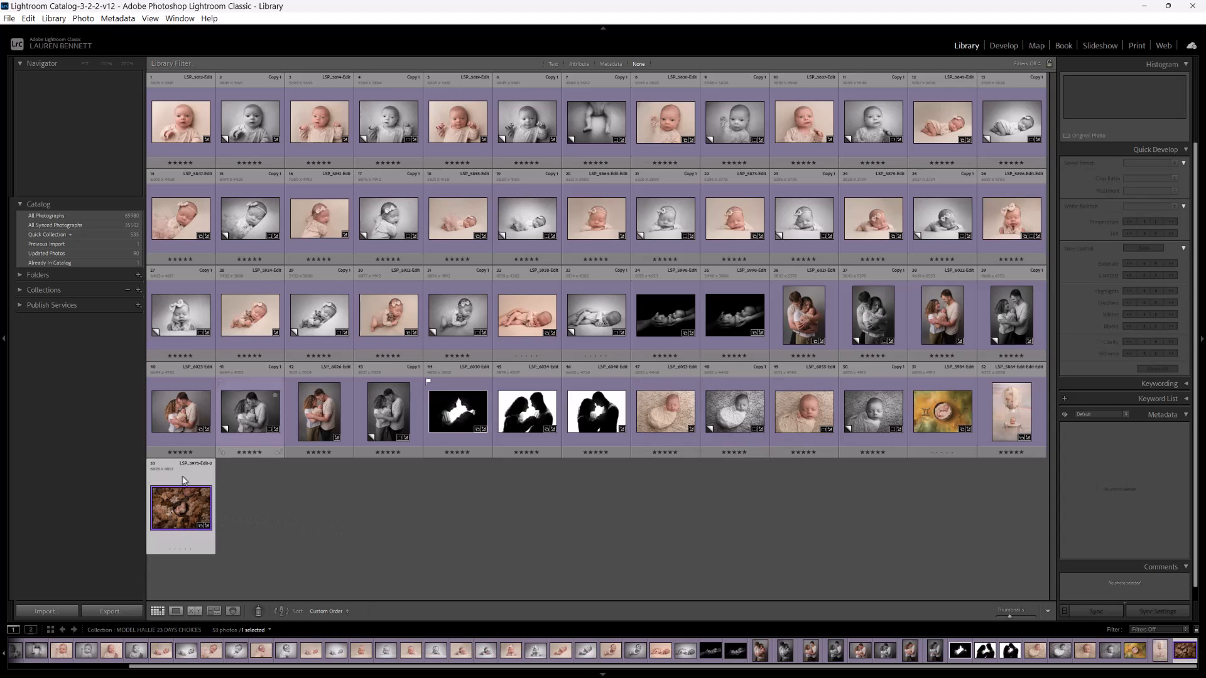
pyautogui.press('ctrl+a')
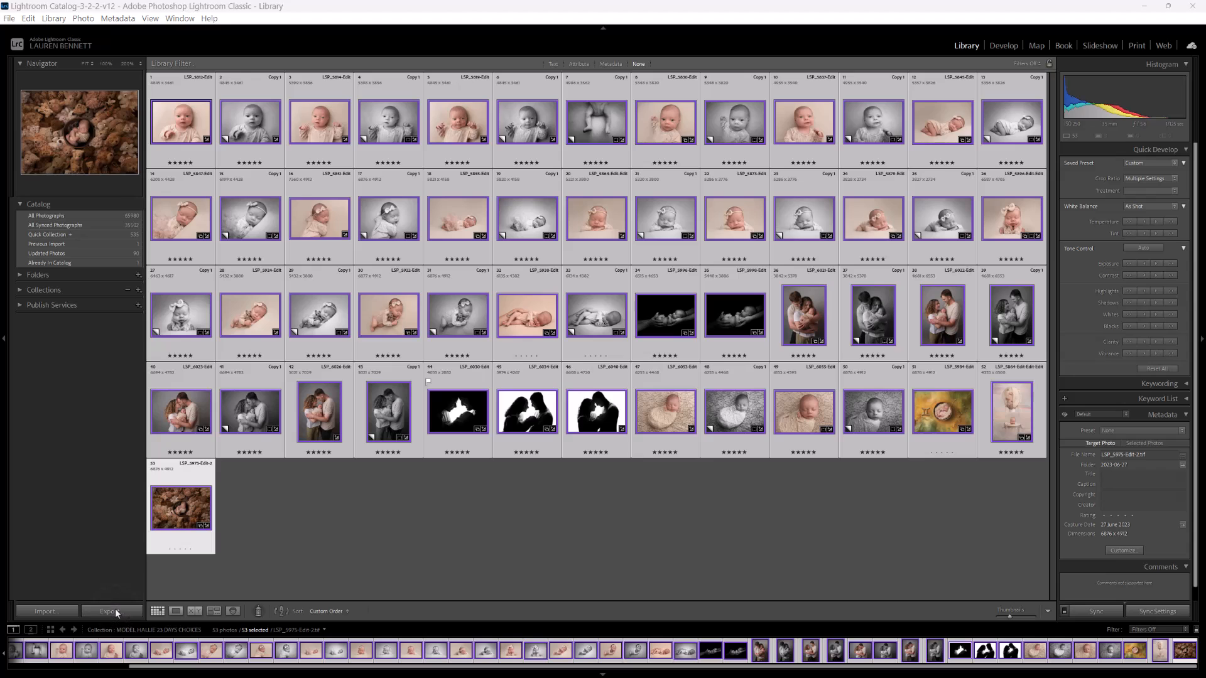
# Open the Export dialog for the 53 photos and scroll through its settings.
pyautogui.click(110, 611)
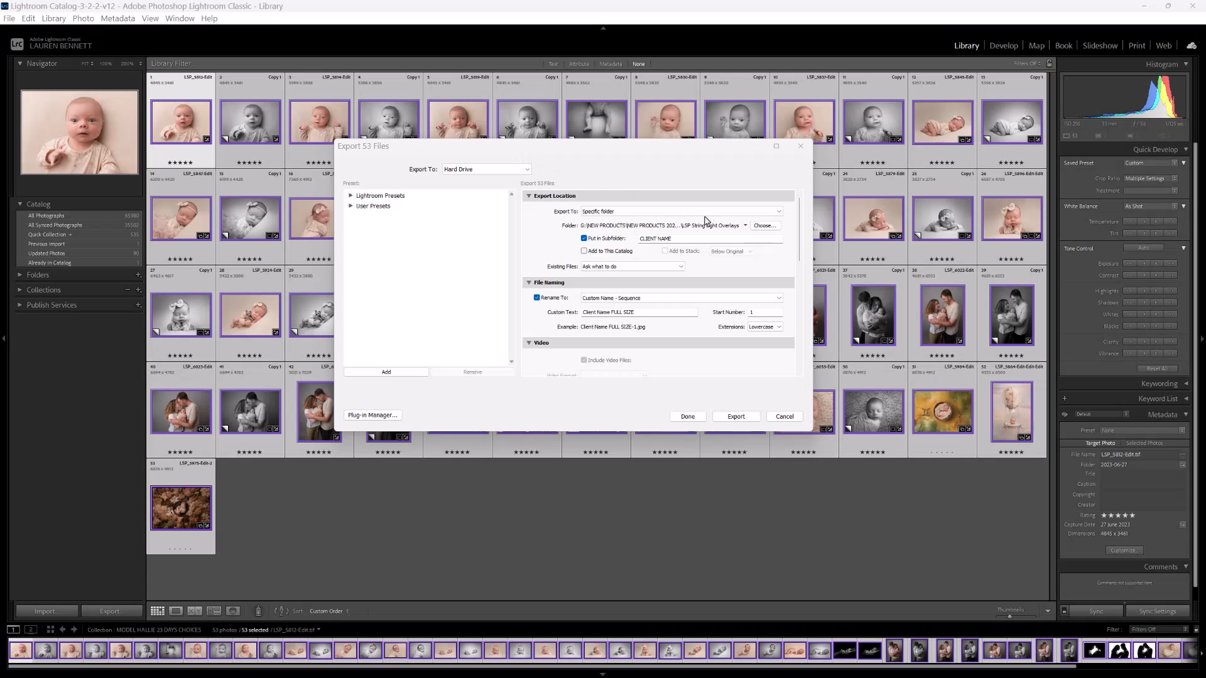
pyautogui.click(745, 225)
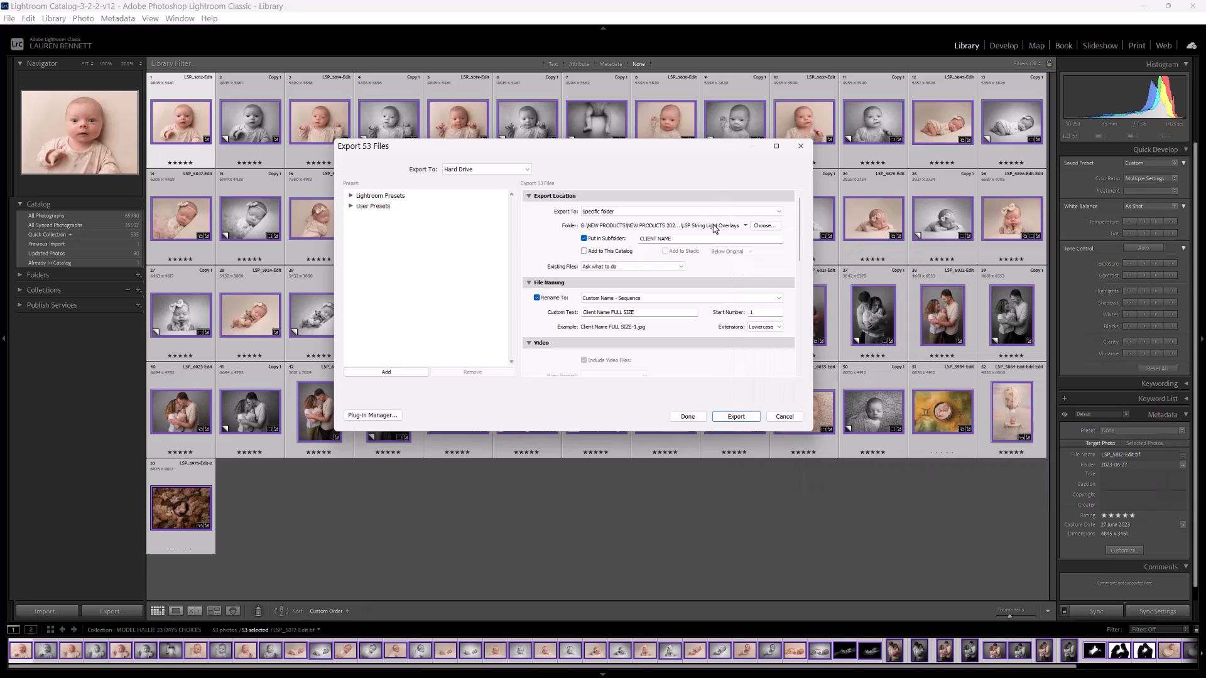
pyautogui.moveTo(789, 250)
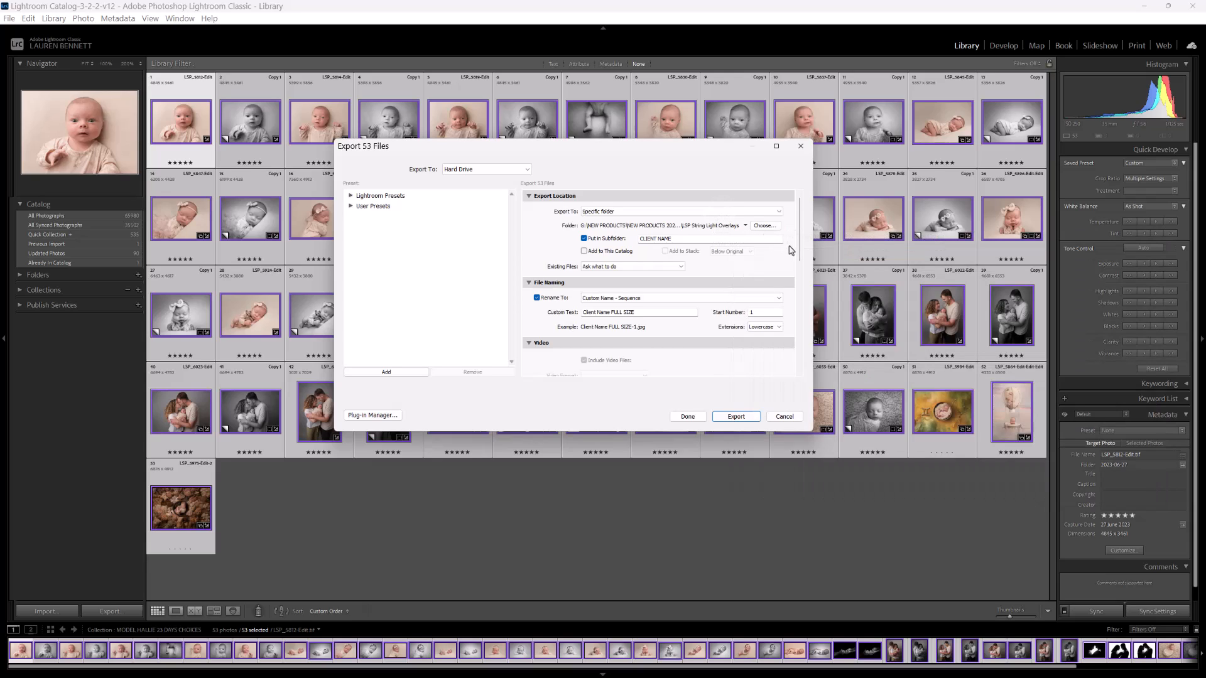
pyautogui.scroll(-3)
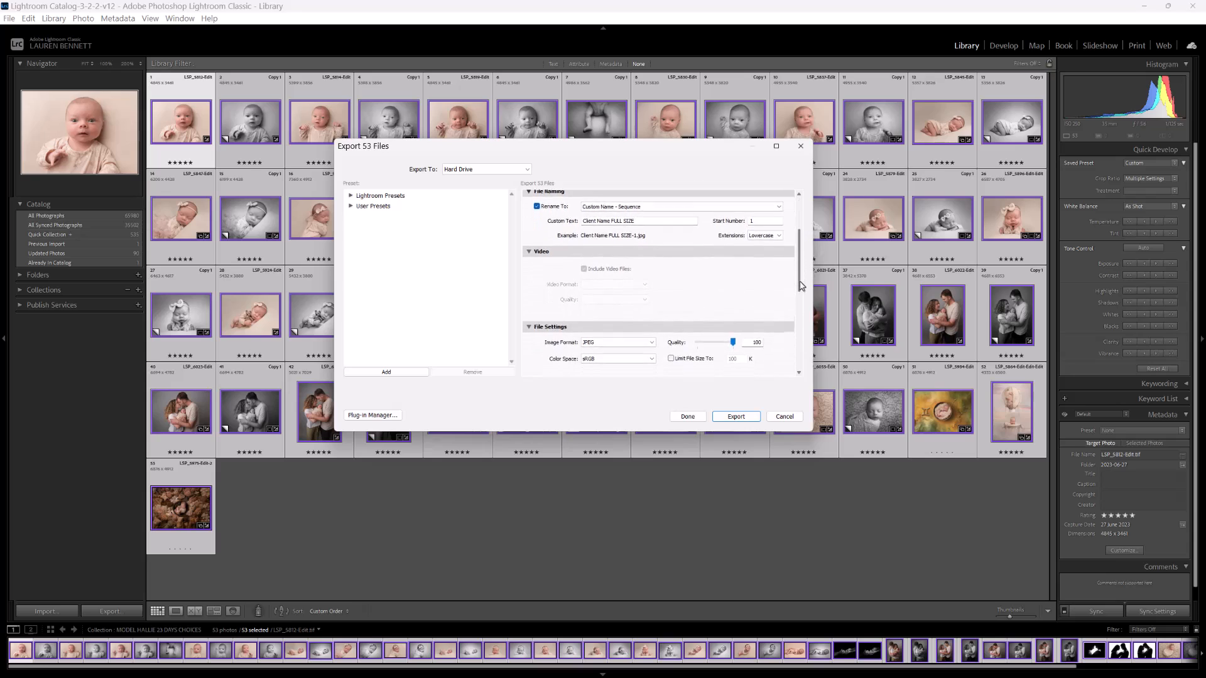
pyautogui.scroll(-3)
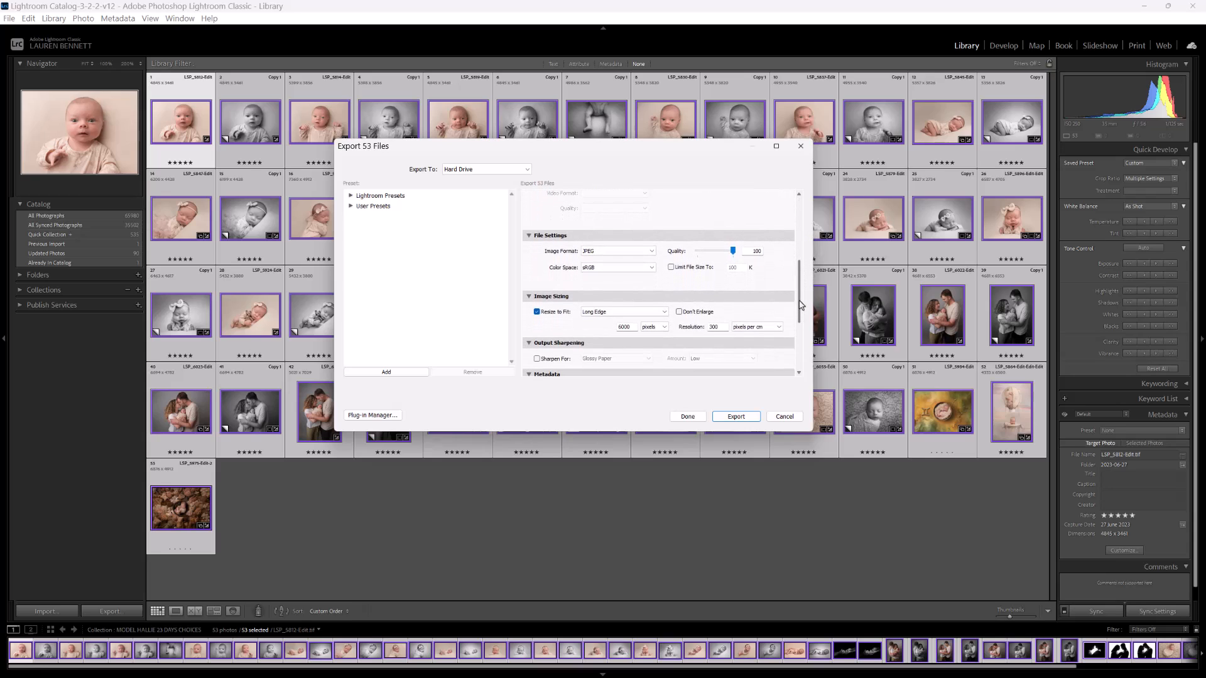
pyautogui.scroll(-3)
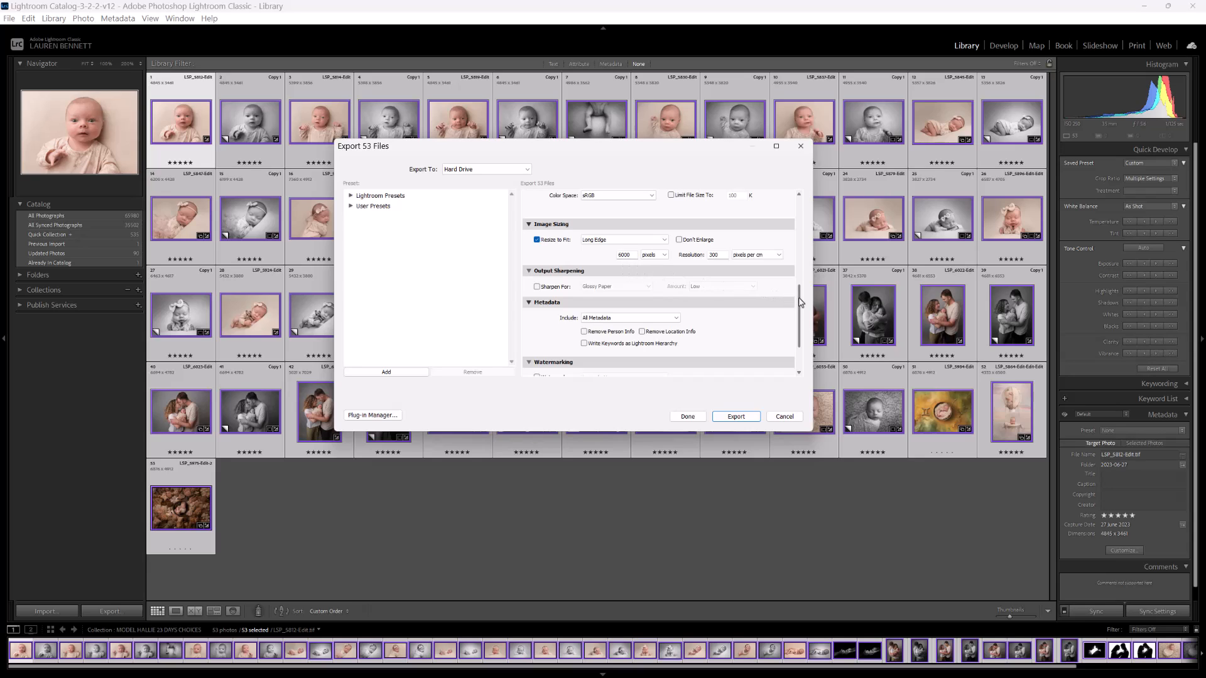
pyautogui.scroll(-3)
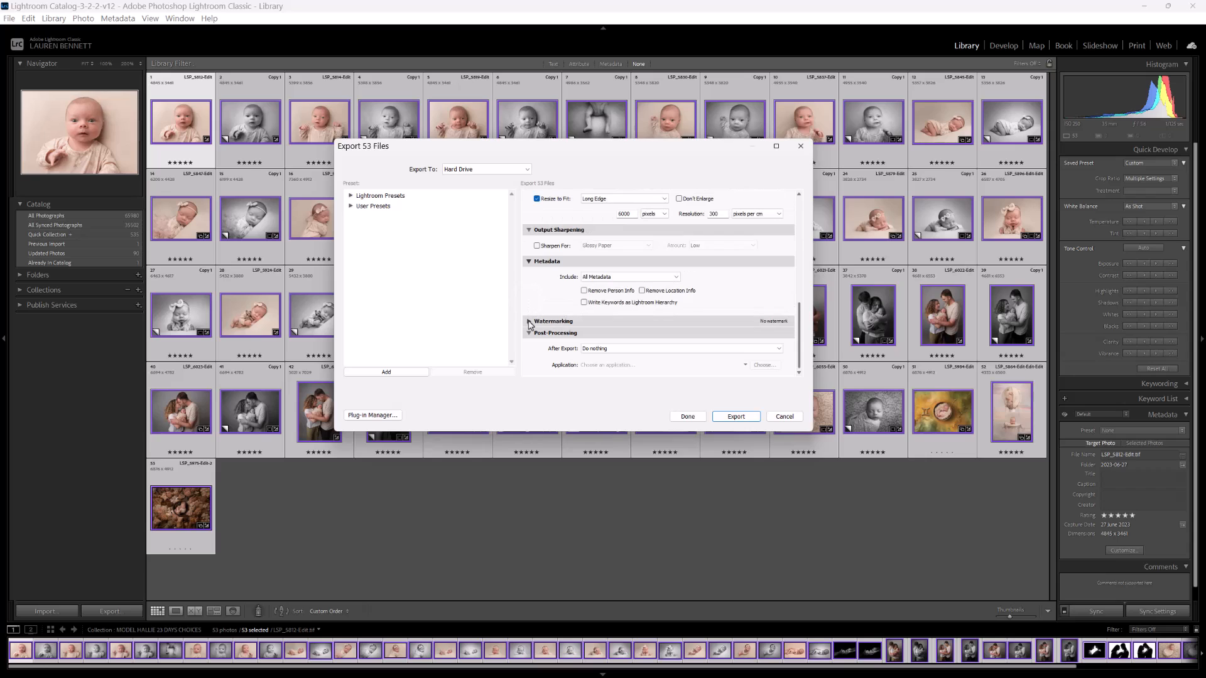
# Dismiss the folder chooser and reopen the Export dialog for the 53 photos.
pyautogui.click(537, 336)
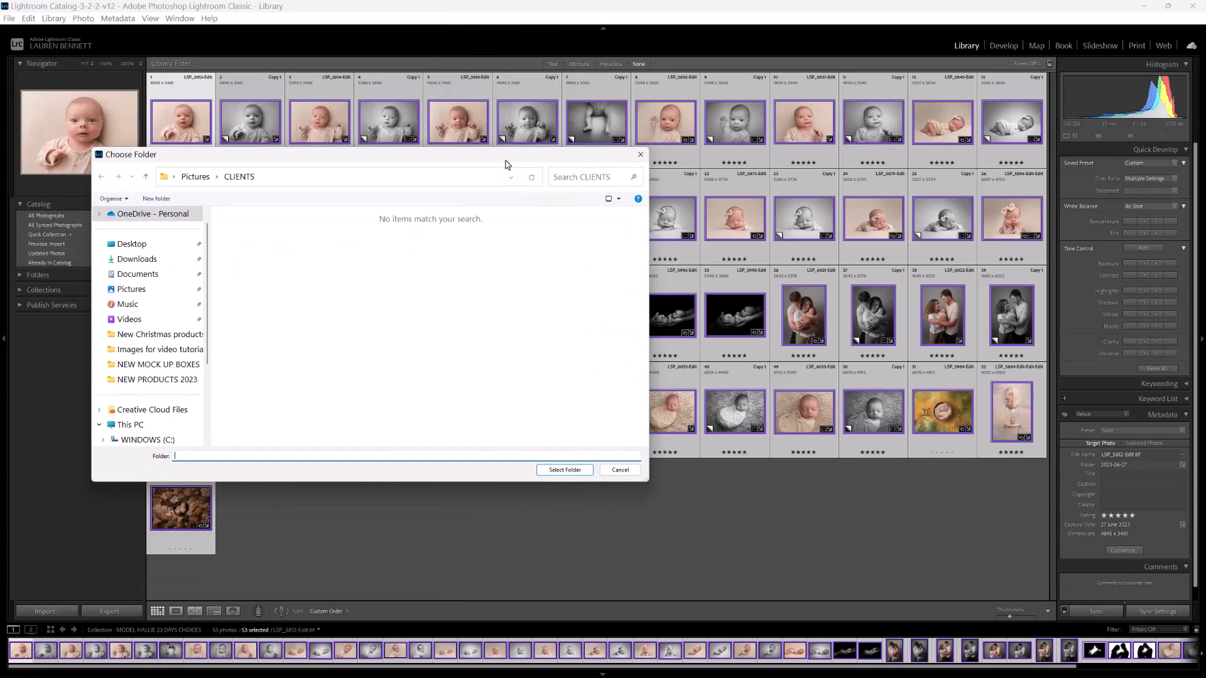
pyautogui.click(620, 469)
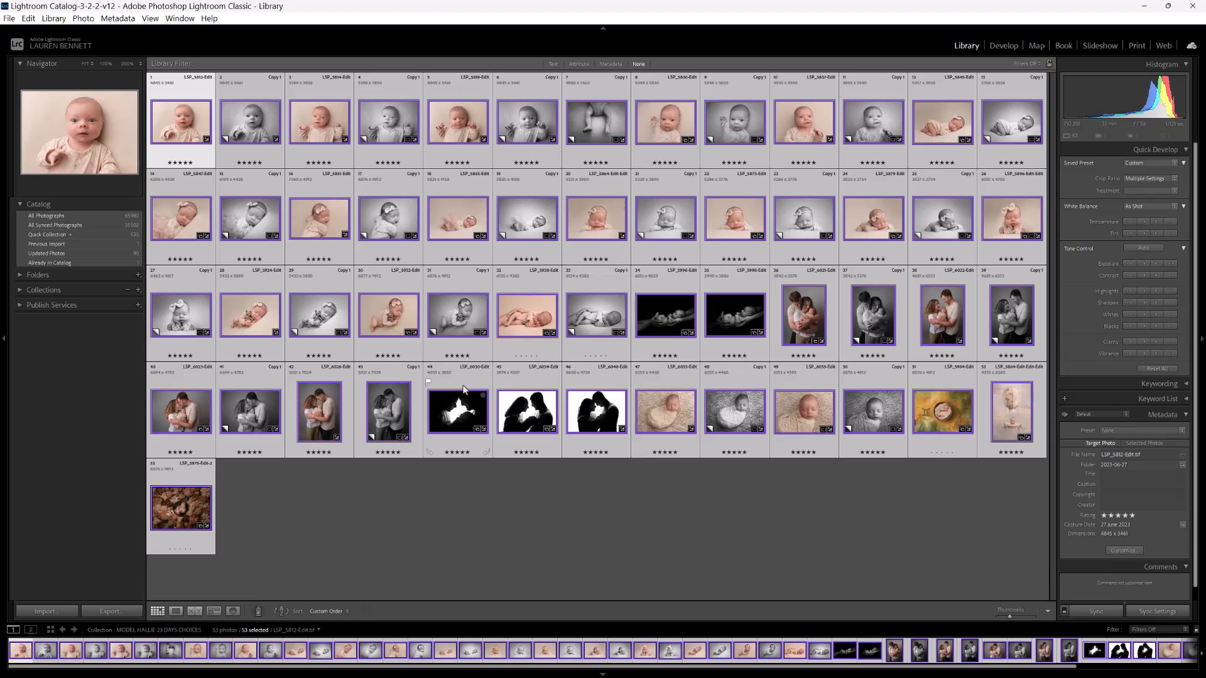
pyautogui.moveTo(464, 392)
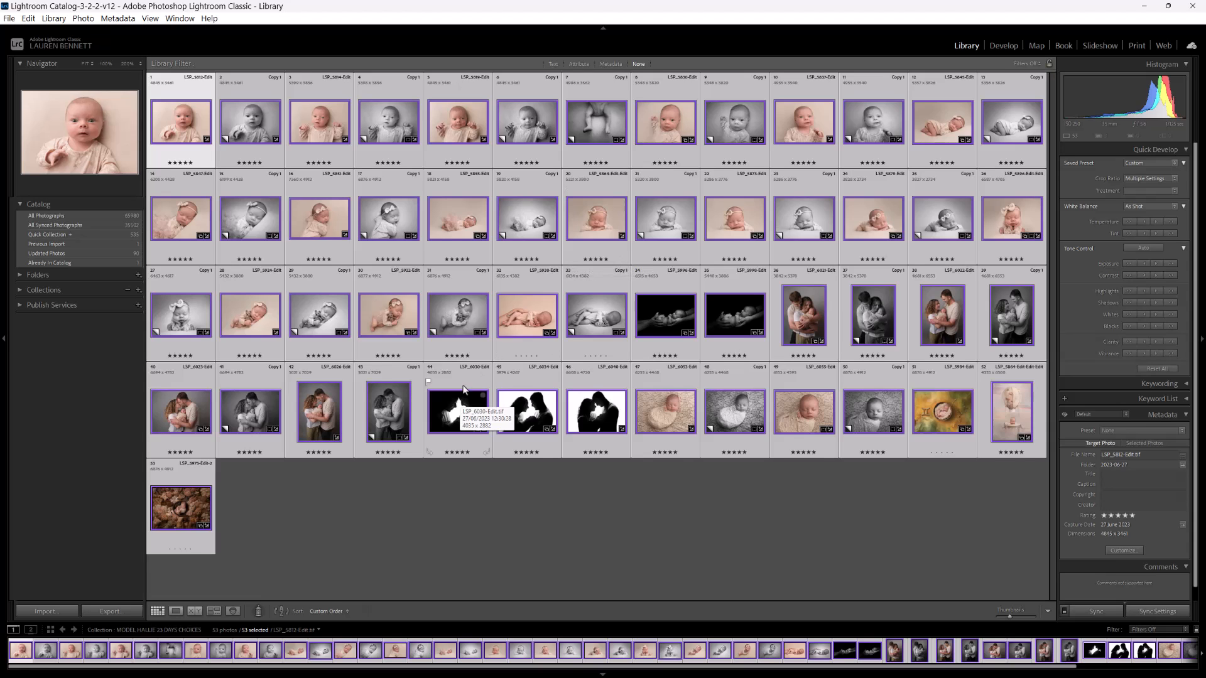
pyautogui.click(112, 610)
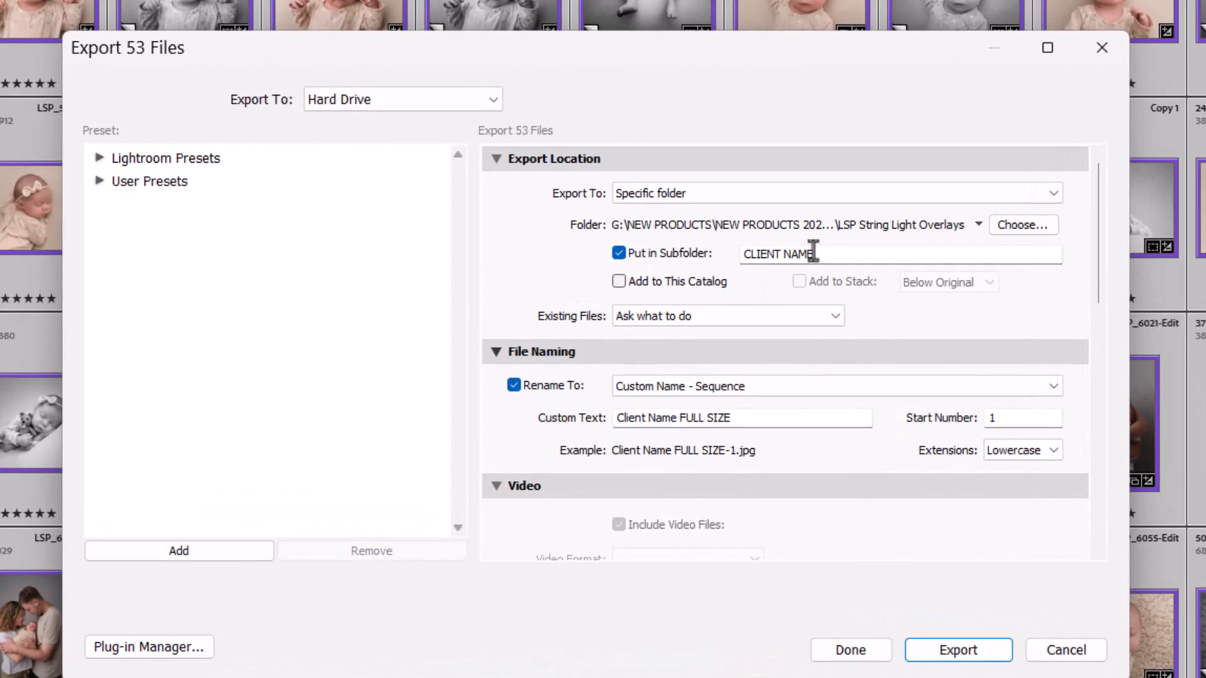
# Change the file name from 'Client Name FULL SIZE' to 'Client Name WEB SIZE'.
pyautogui.doubleClick(706, 418)
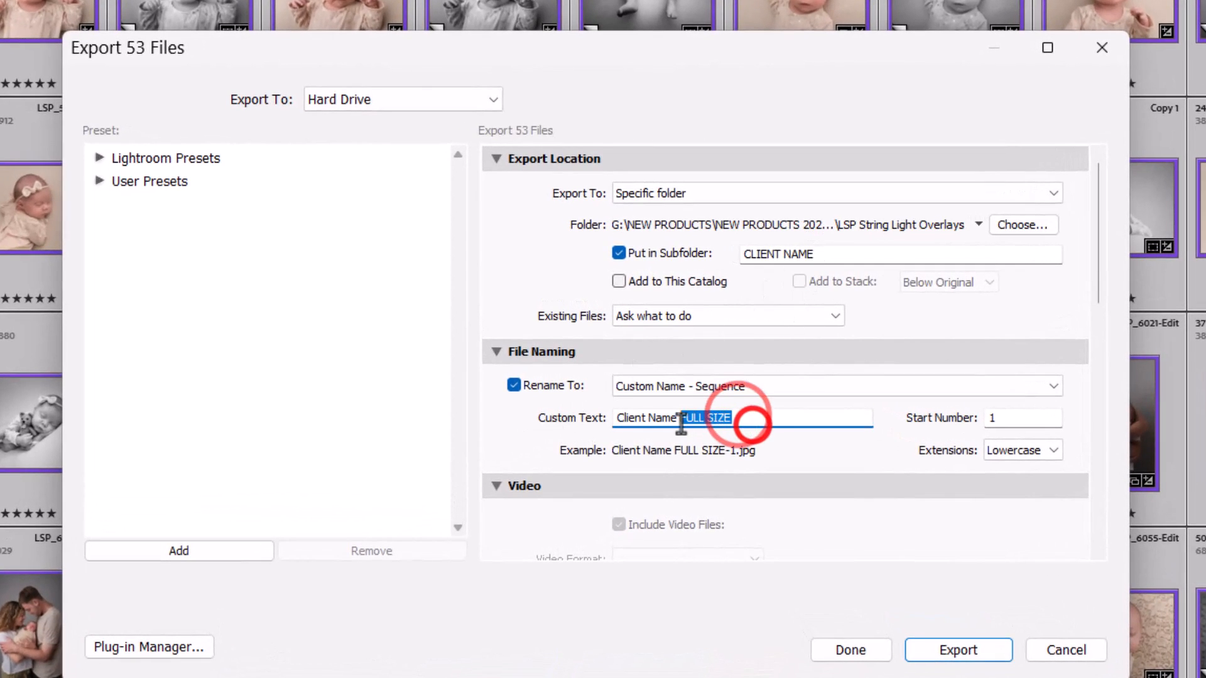
pyautogui.write('WEB SIZE')
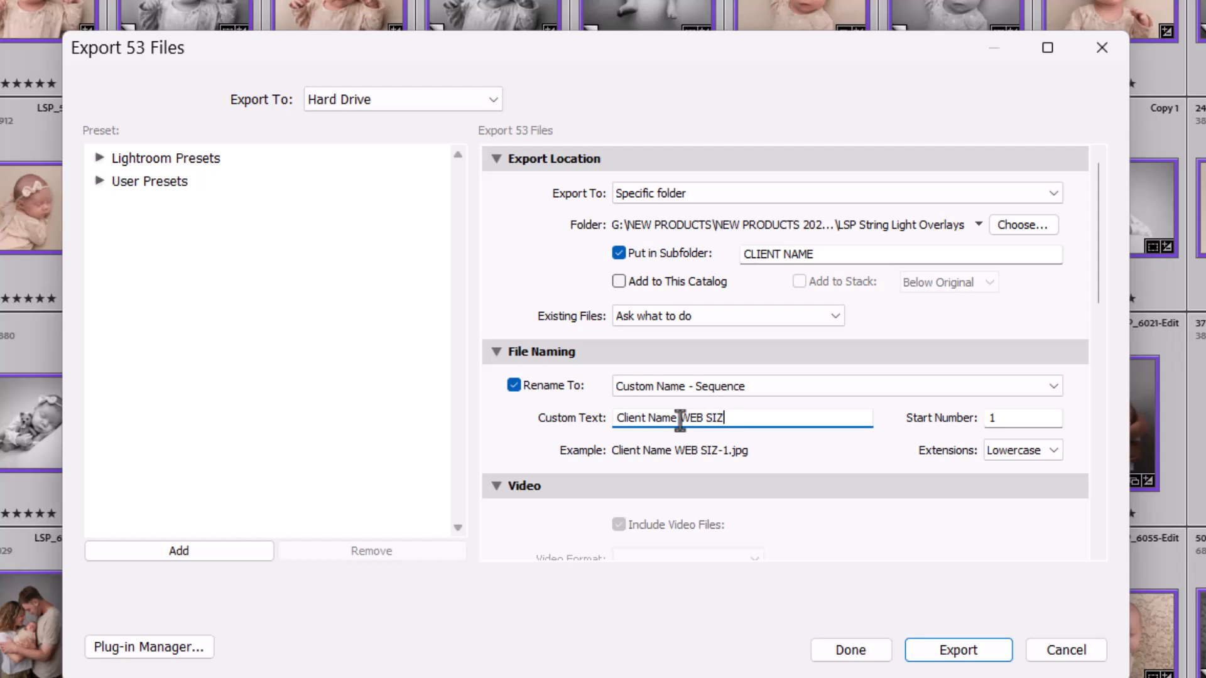
pyautogui.write('E')
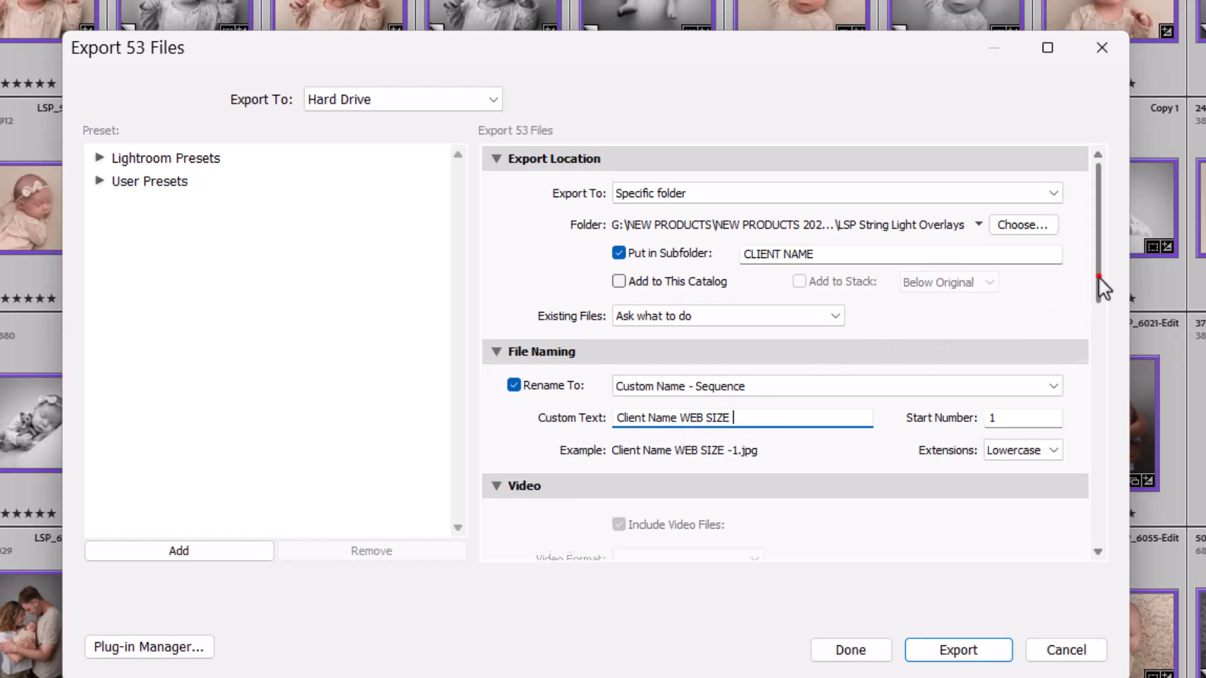
# Resize the export to 2048 pixels on the long edge.
pyautogui.scroll(-3)
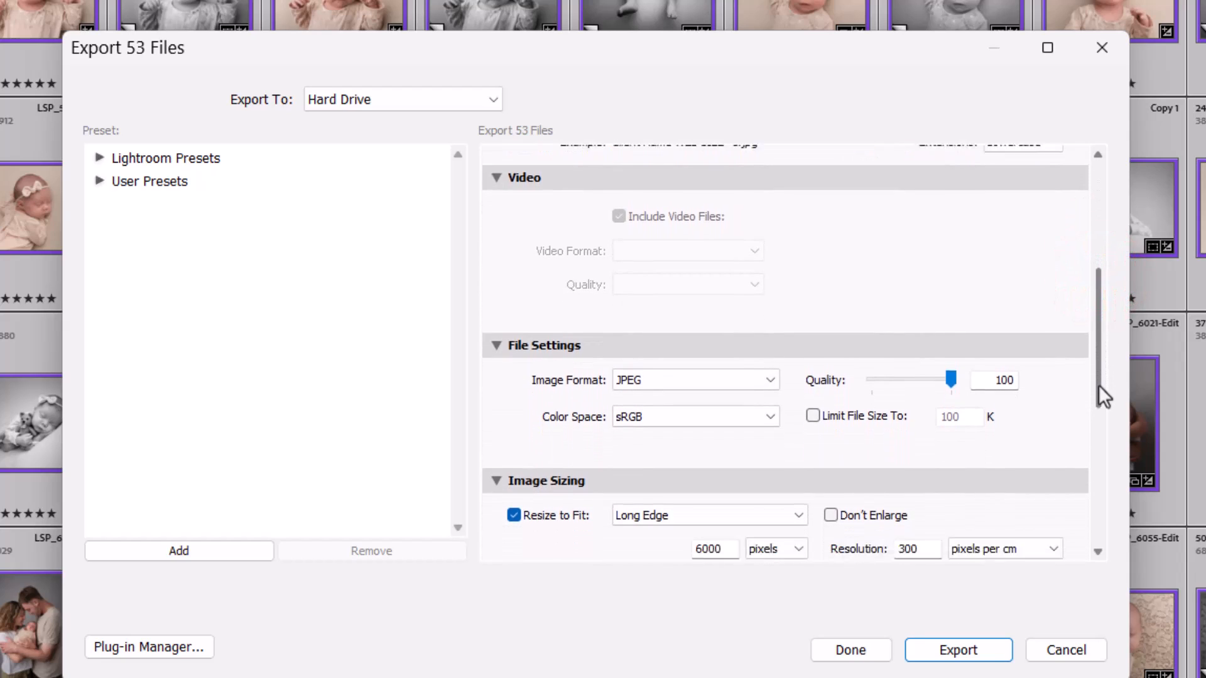
pyautogui.scroll(-3)
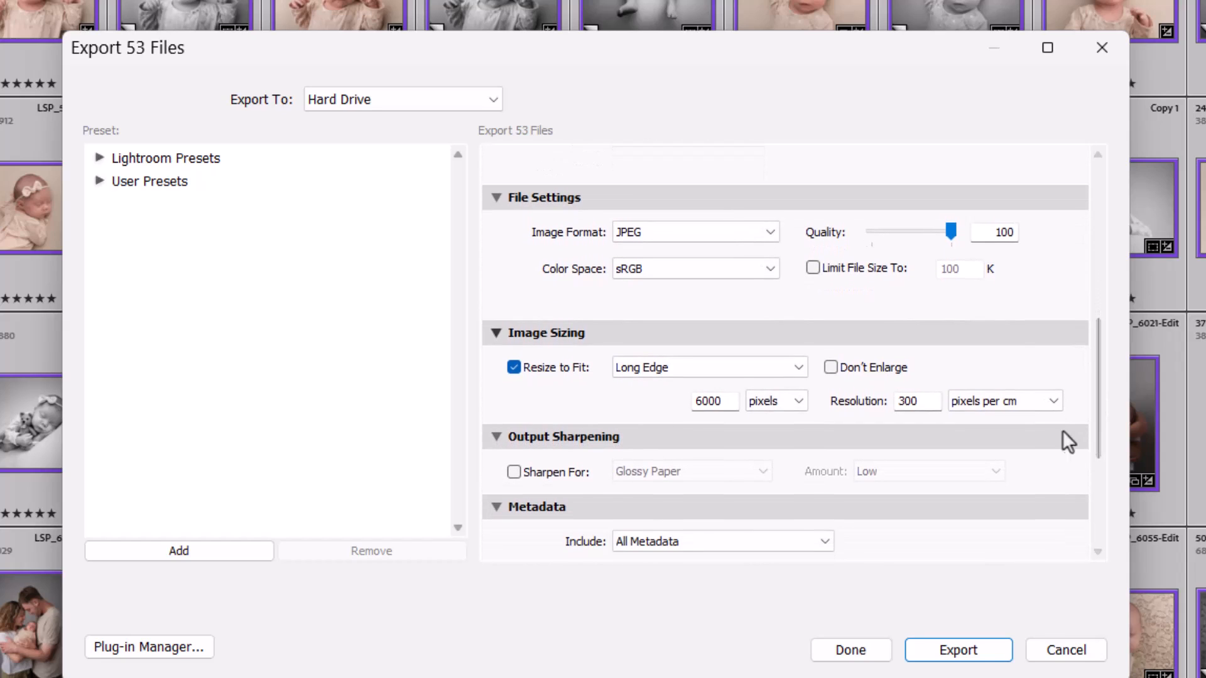
pyautogui.tripleClick(712, 401)
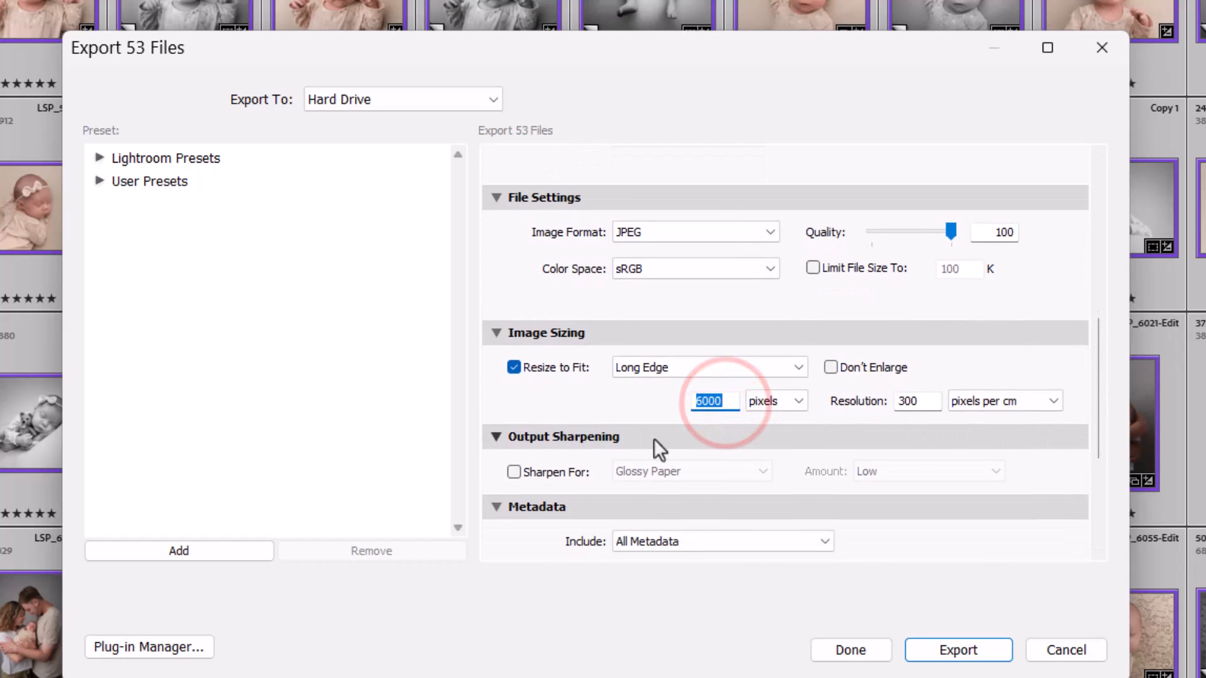
pyautogui.write('2048')
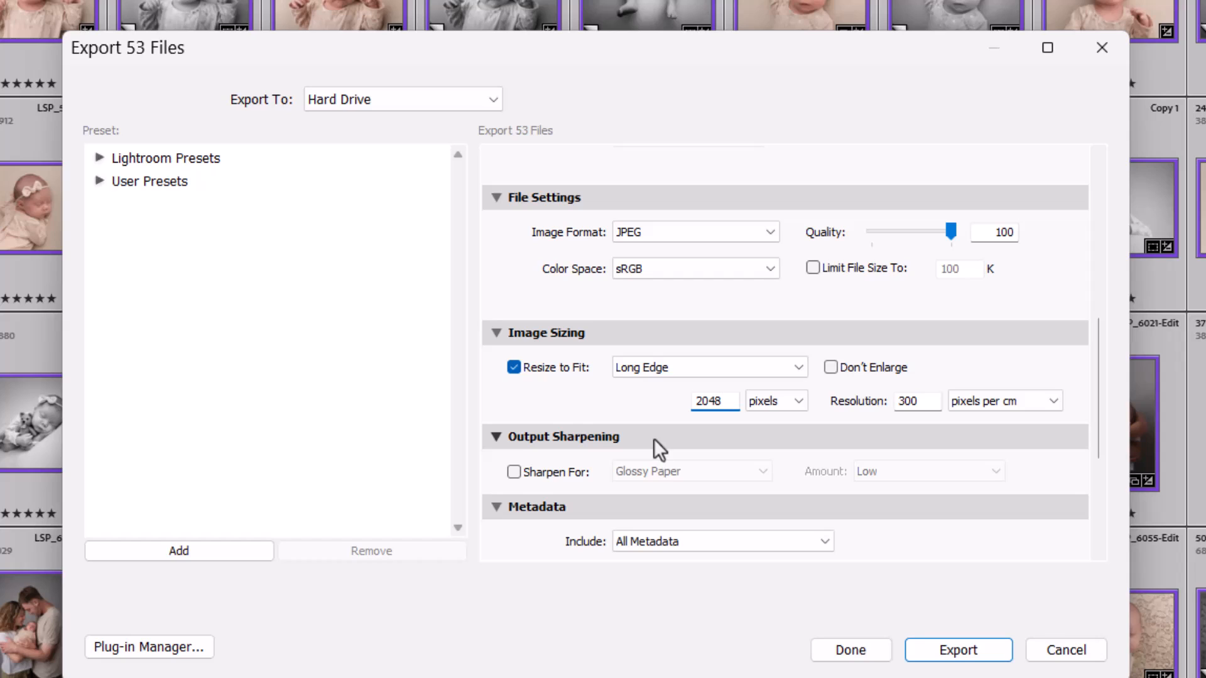
pyautogui.scroll(-3)
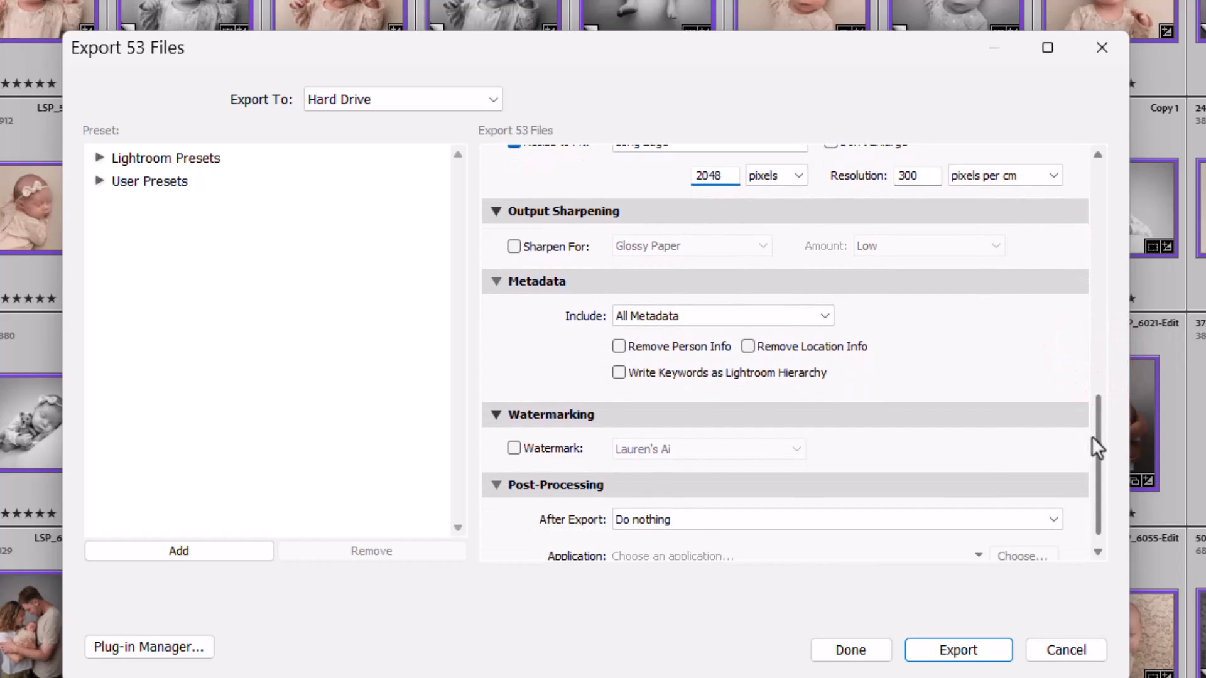
pyautogui.scroll(3)
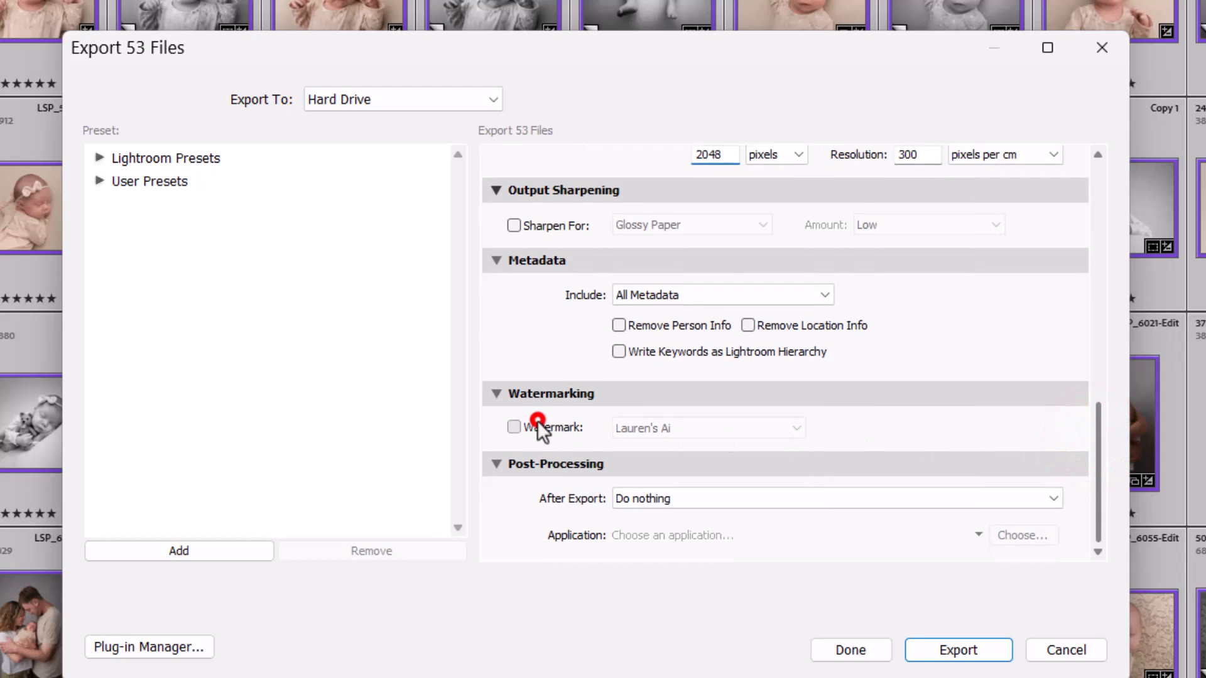
pyautogui.click(514, 427)
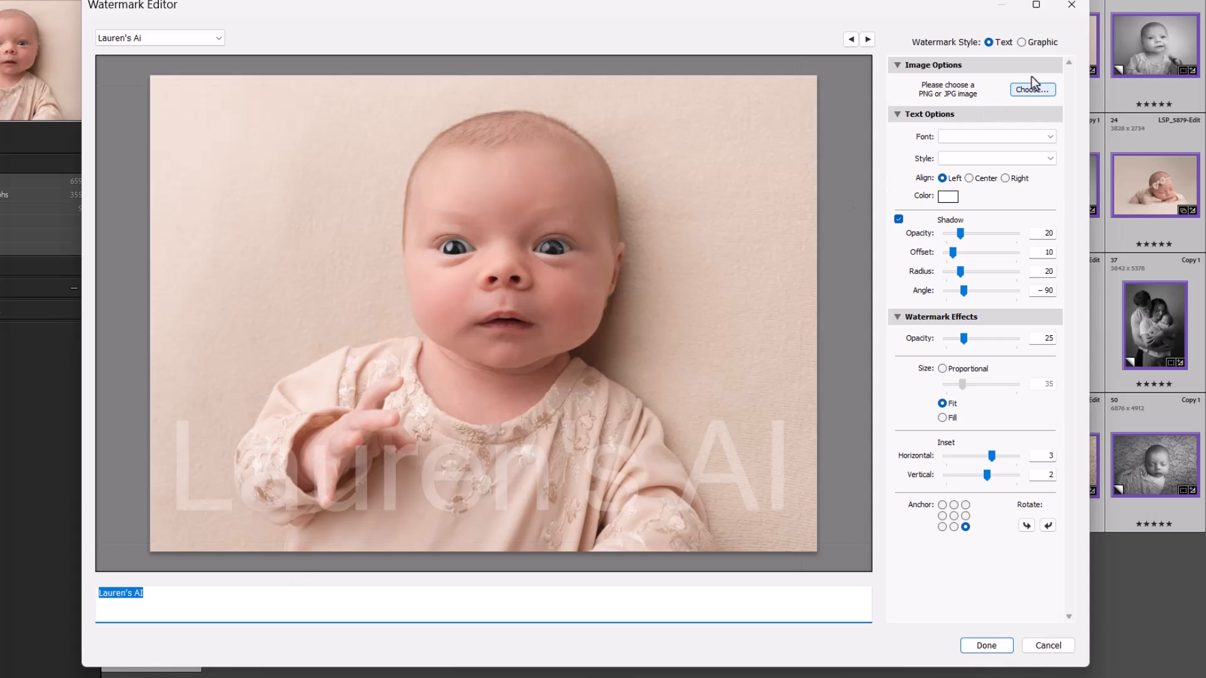
pyautogui.moveTo(1010, 104)
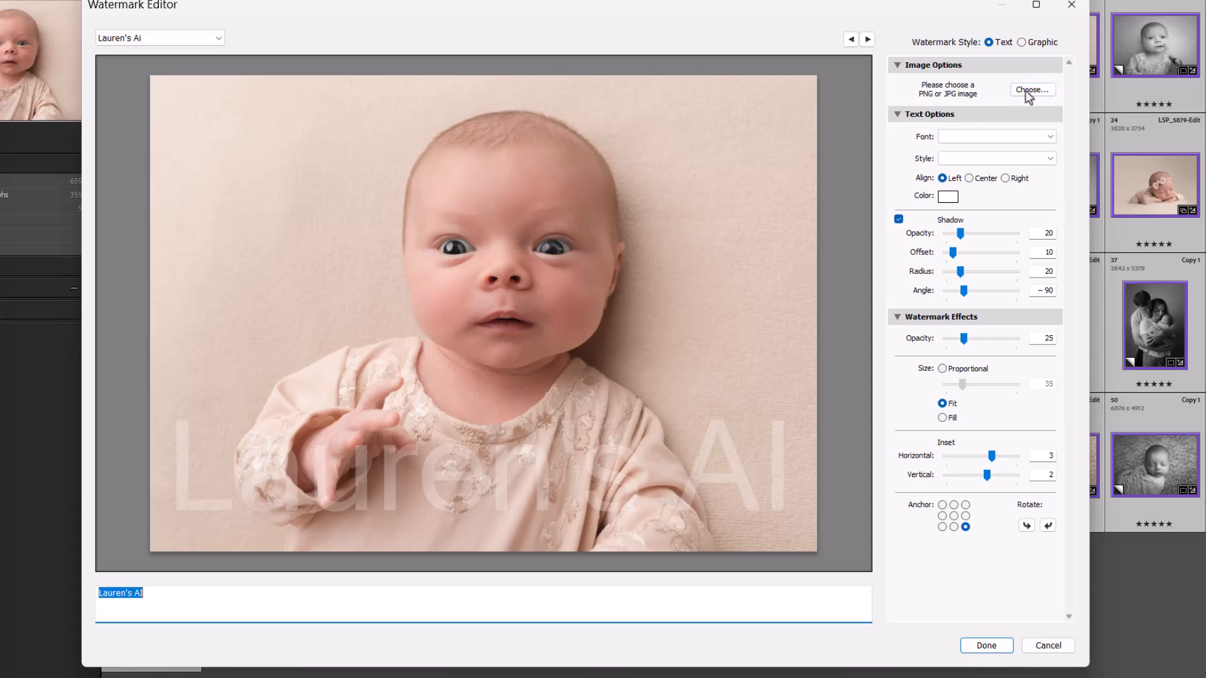
# Load the LSP - DIAMOND GRID WATERMARK png as the graphic watermark image.
pyautogui.click(1032, 89)
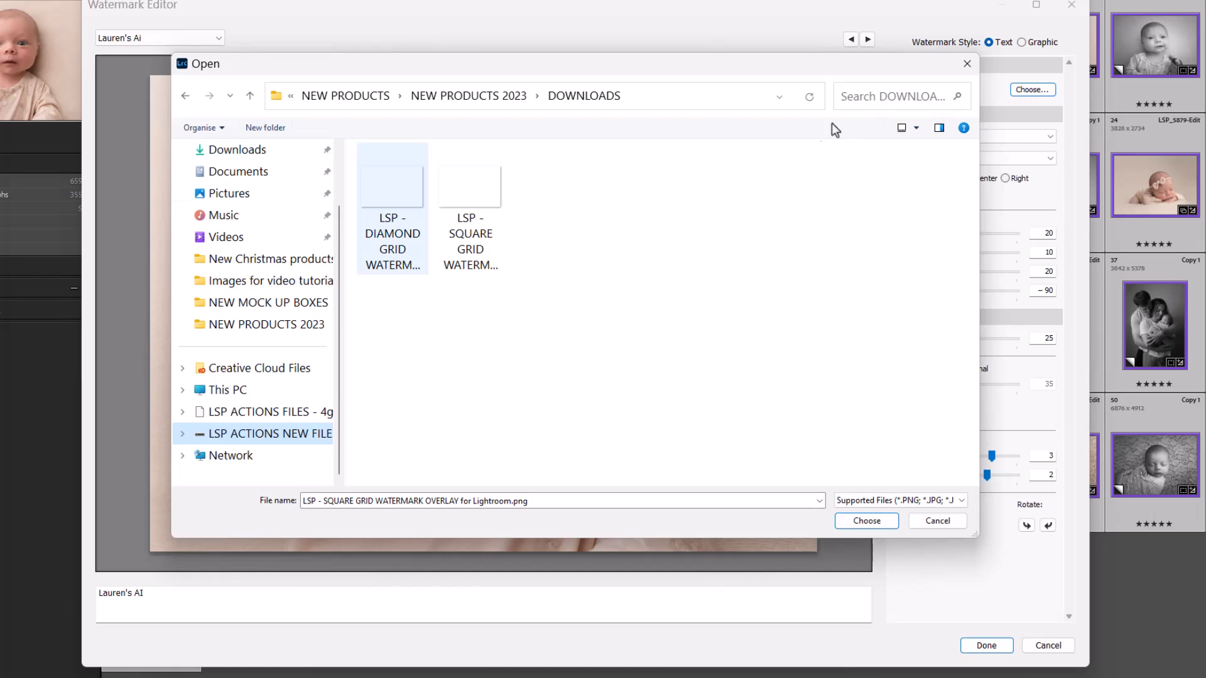
pyautogui.click(865, 521)
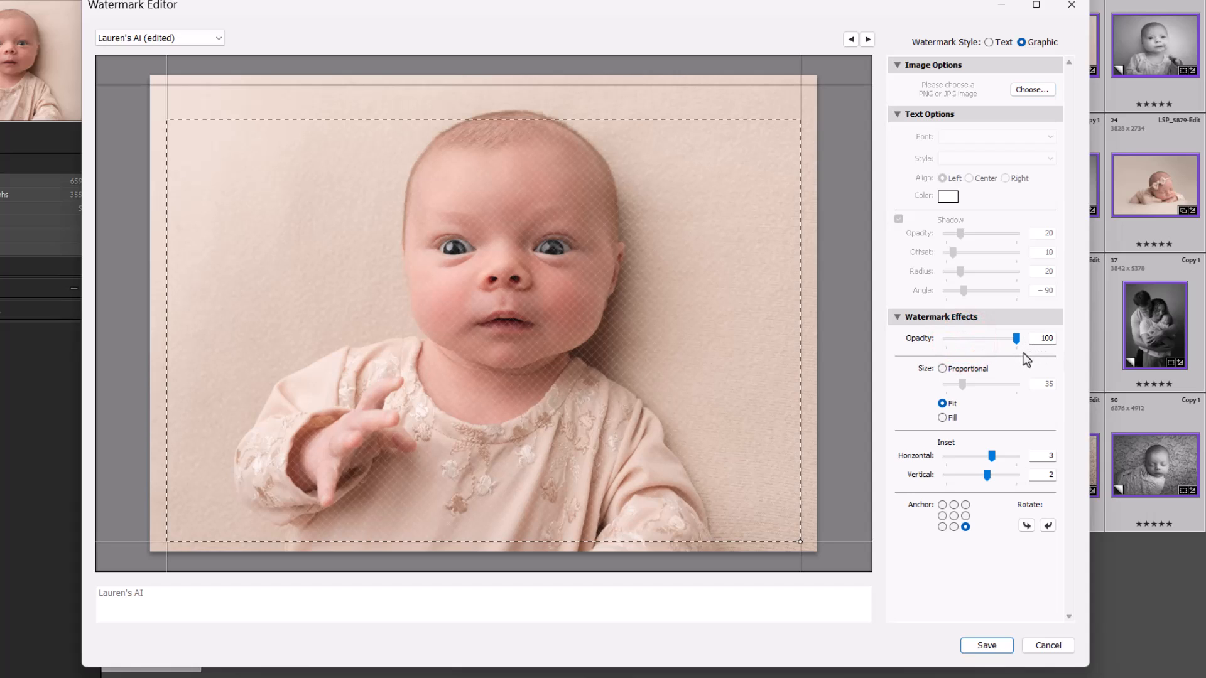
# Compare Fit and Fill, then keep Proportional size 150 with a centre anchor.
pyautogui.click(961, 384)
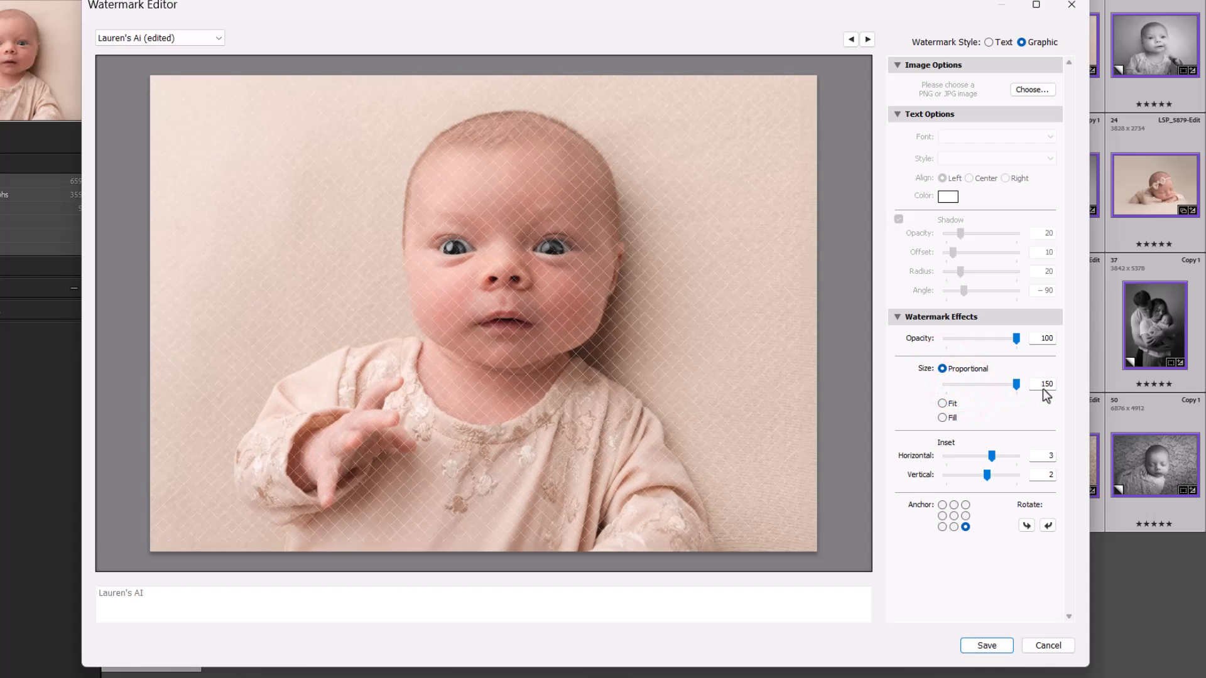
pyautogui.click(942, 403)
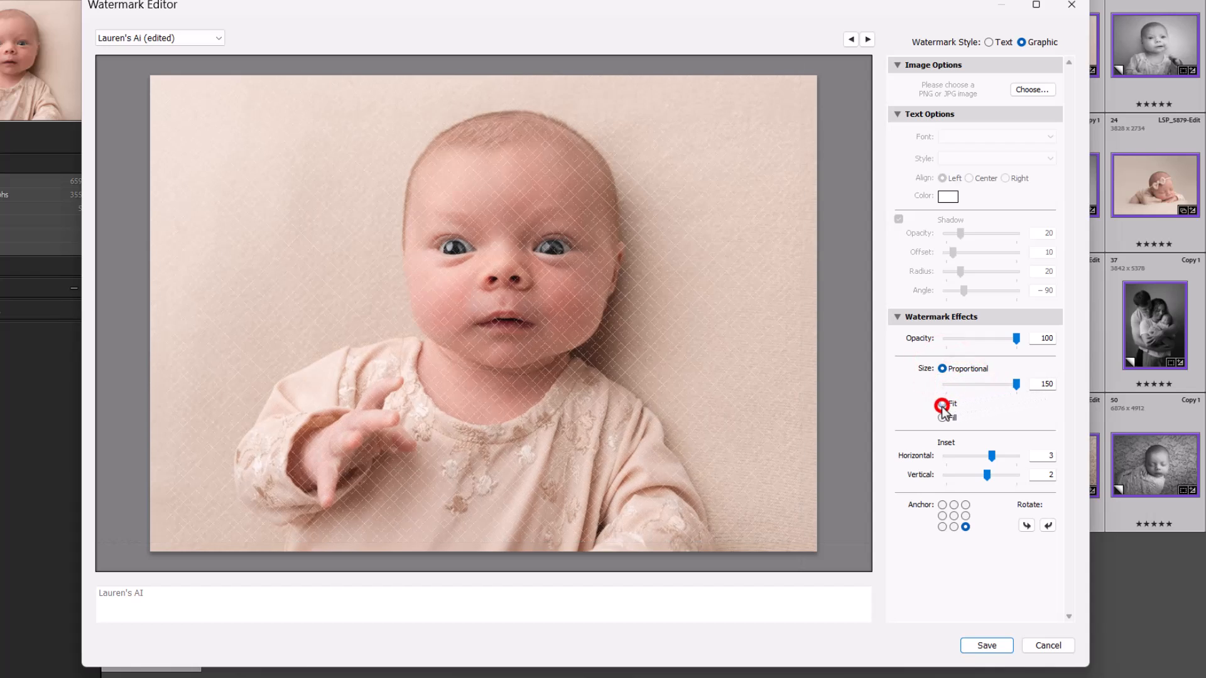
pyautogui.click(942, 407)
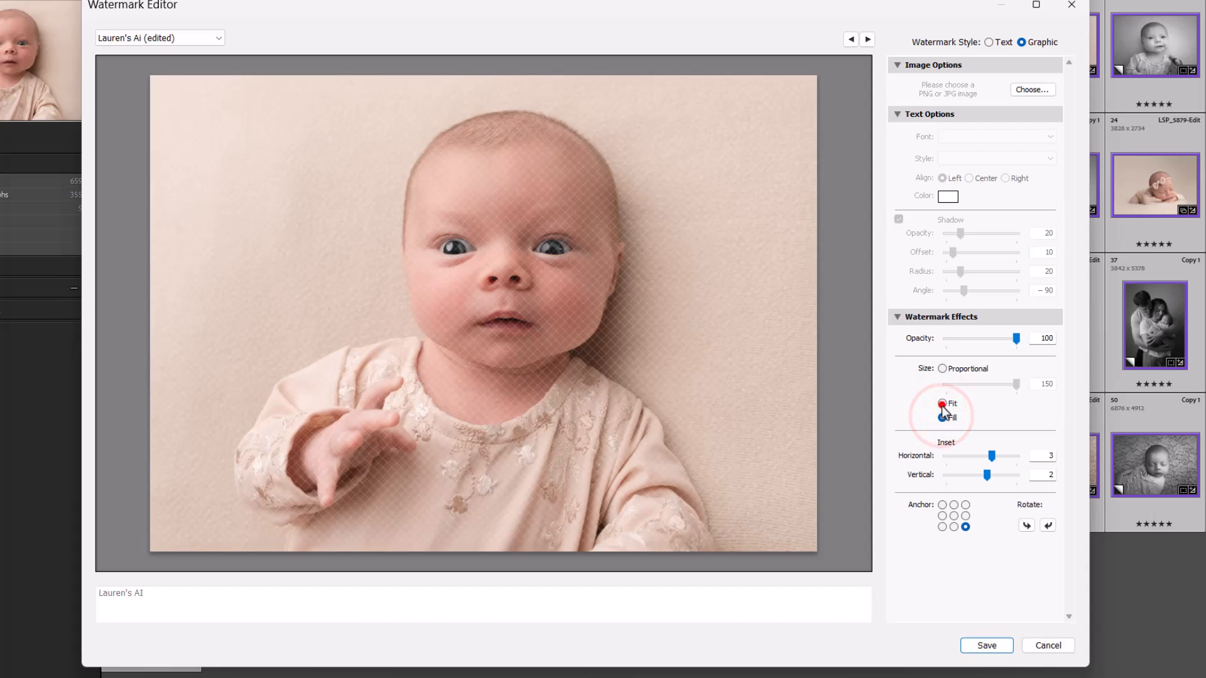
pyautogui.click(941, 368)
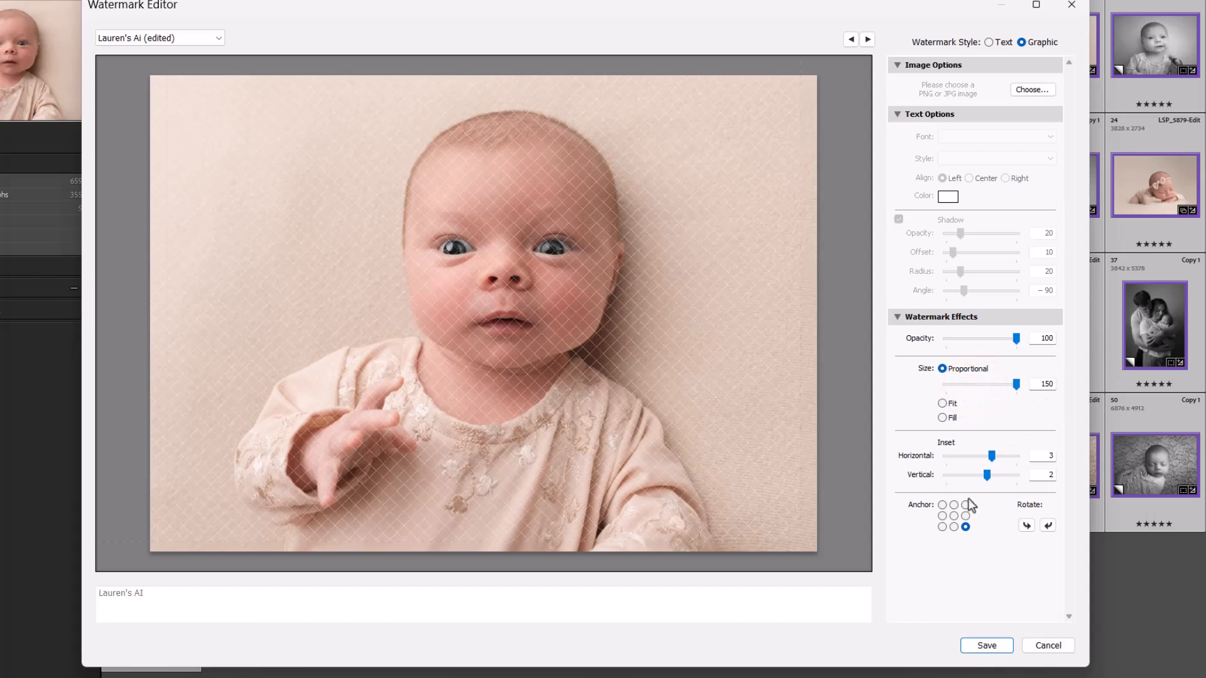
pyautogui.click(955, 516)
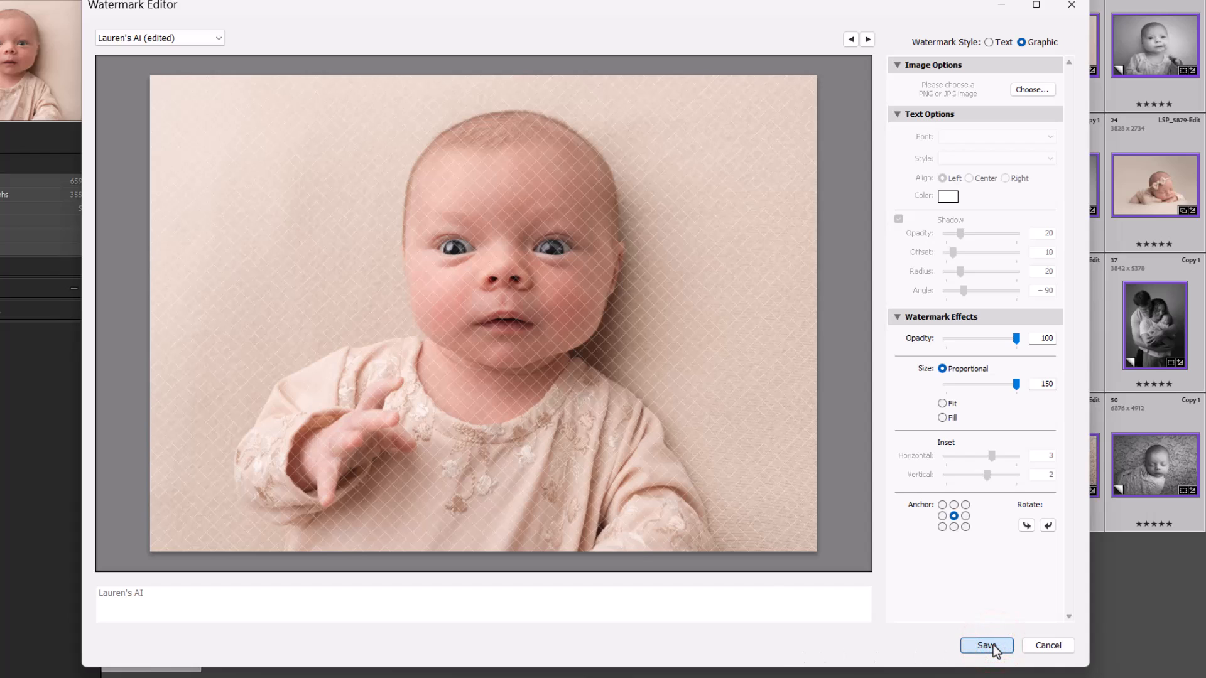
# Save the watermark settings as a preset named 'DIAMOND WATERMARK'.
pyautogui.click(987, 645)
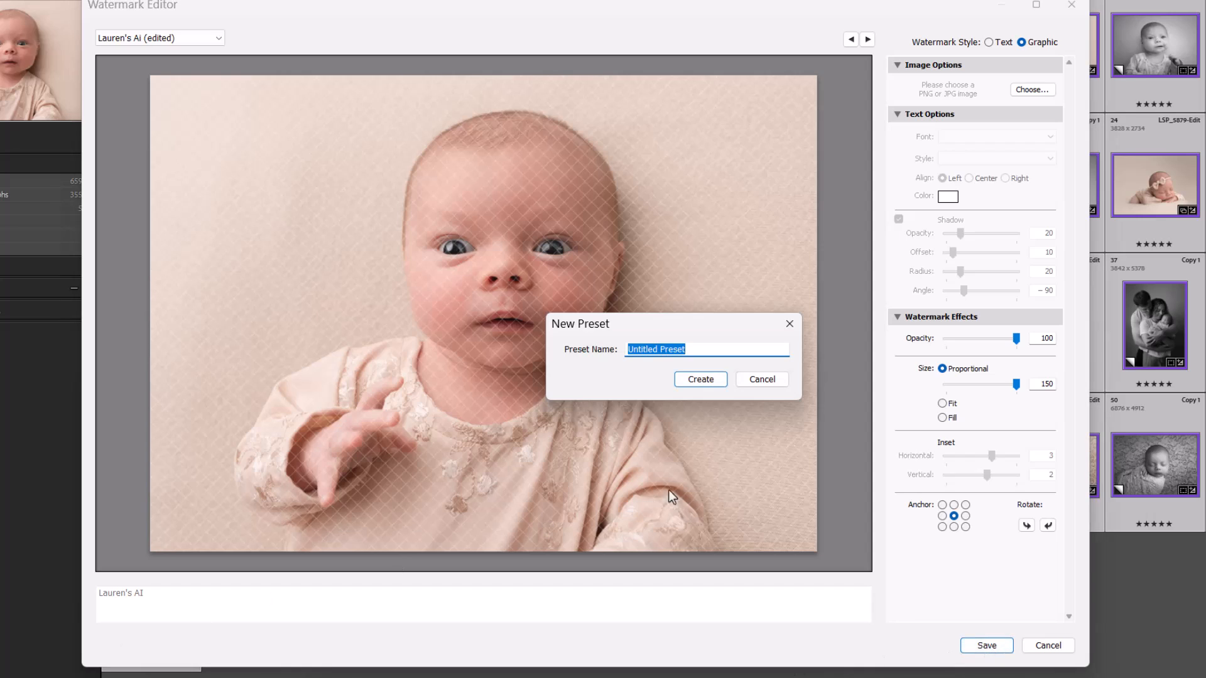
pyautogui.write('DIAM')
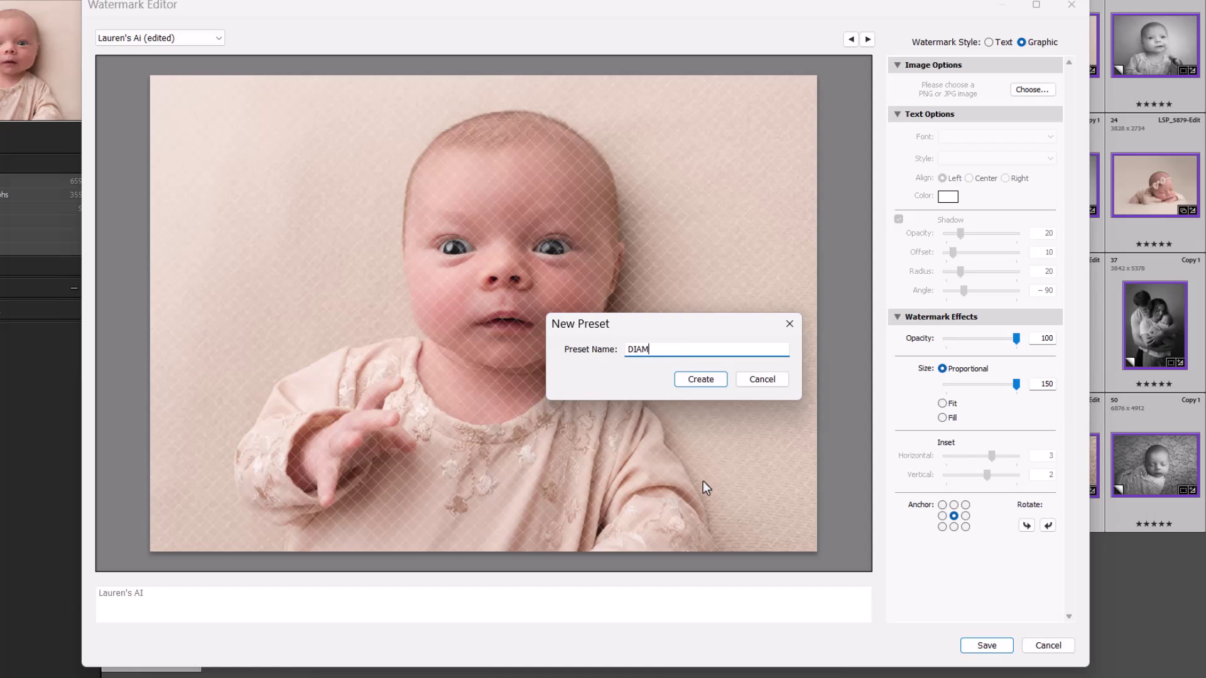
pyautogui.write('OND WATERMARK')
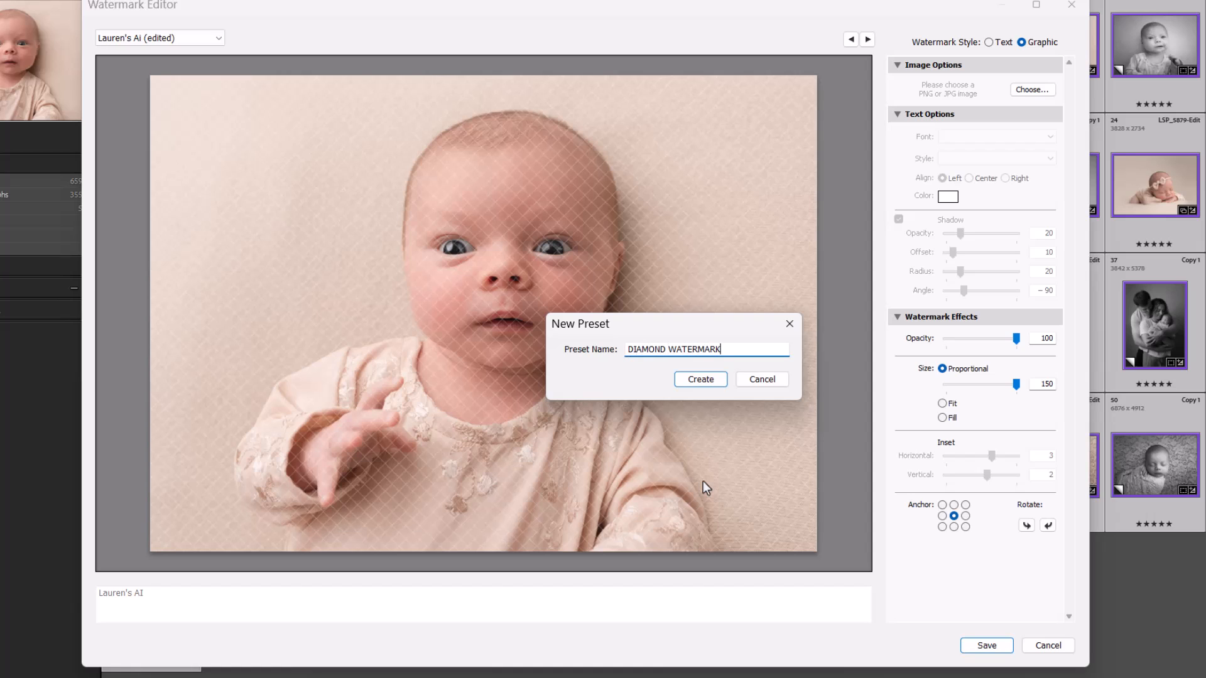
pyautogui.click(698, 379)
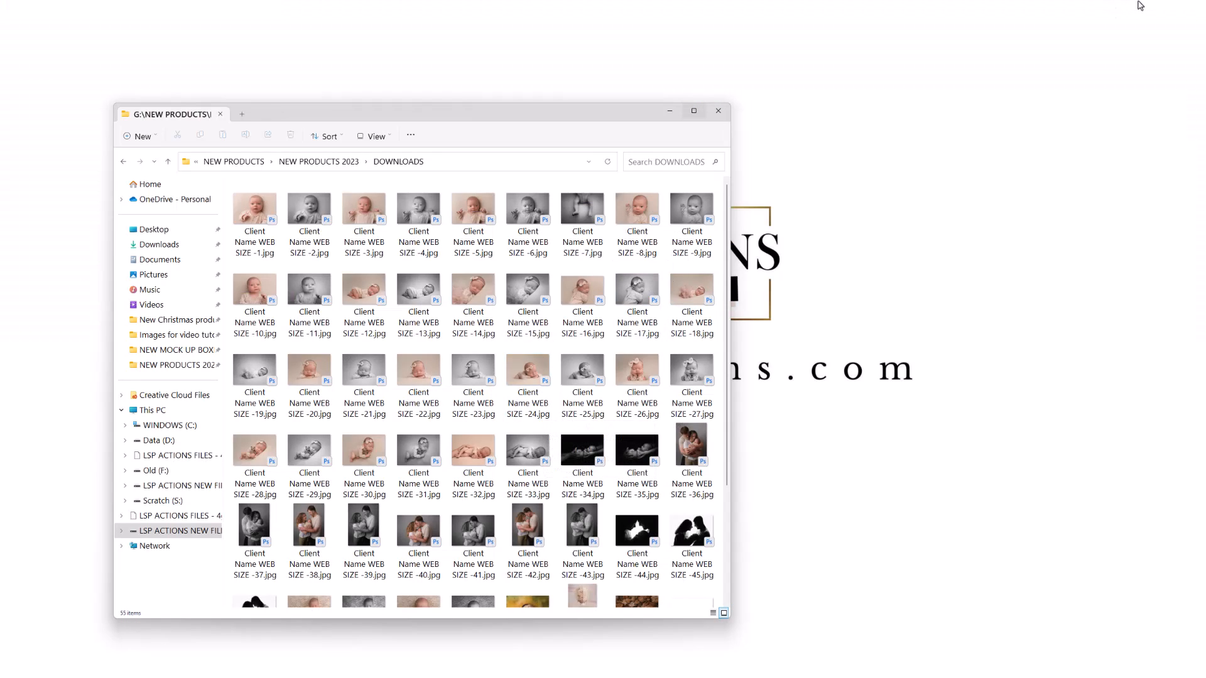
# Open 'Client Name WEB SIZE -26.jpg' from the Downloads folder in the photo viewer.
pyautogui.click(582, 208)
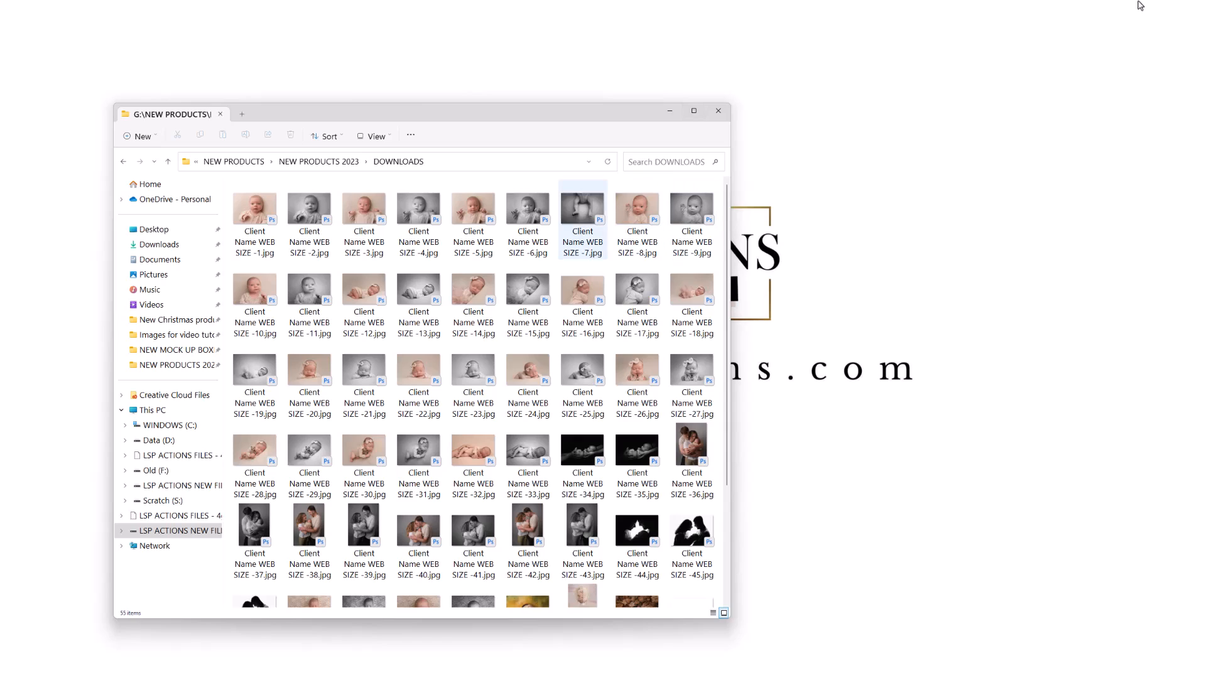
pyautogui.click(636, 371)
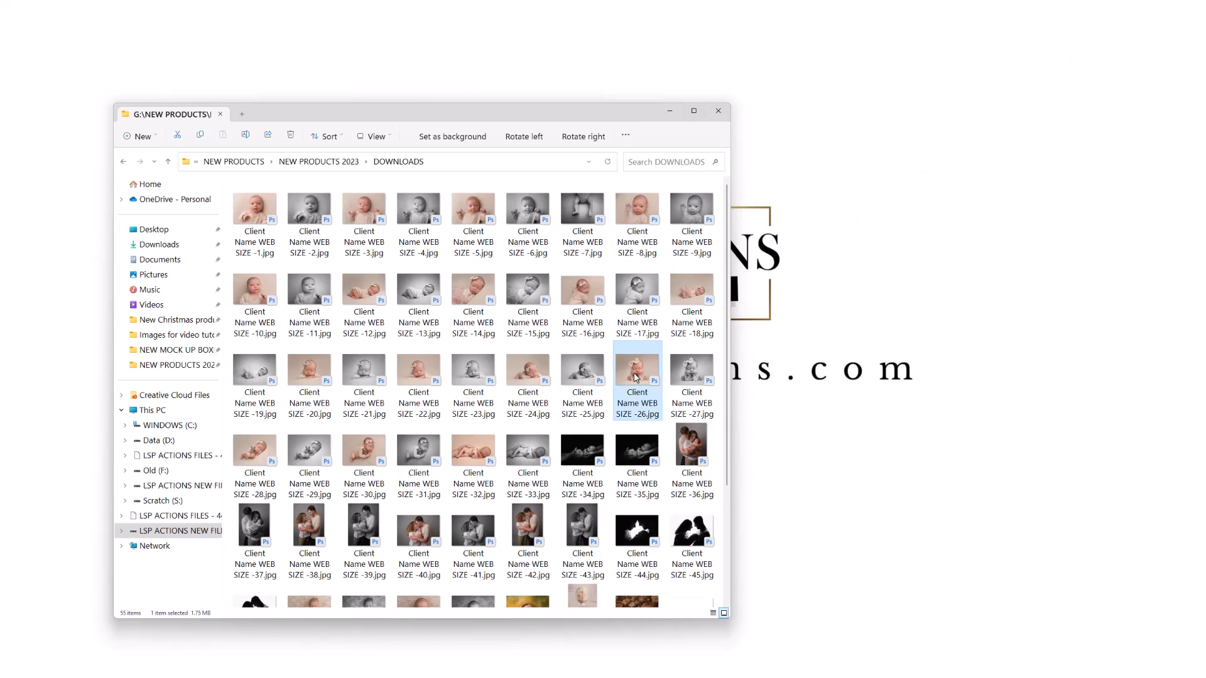
pyautogui.rightClick(637, 369)
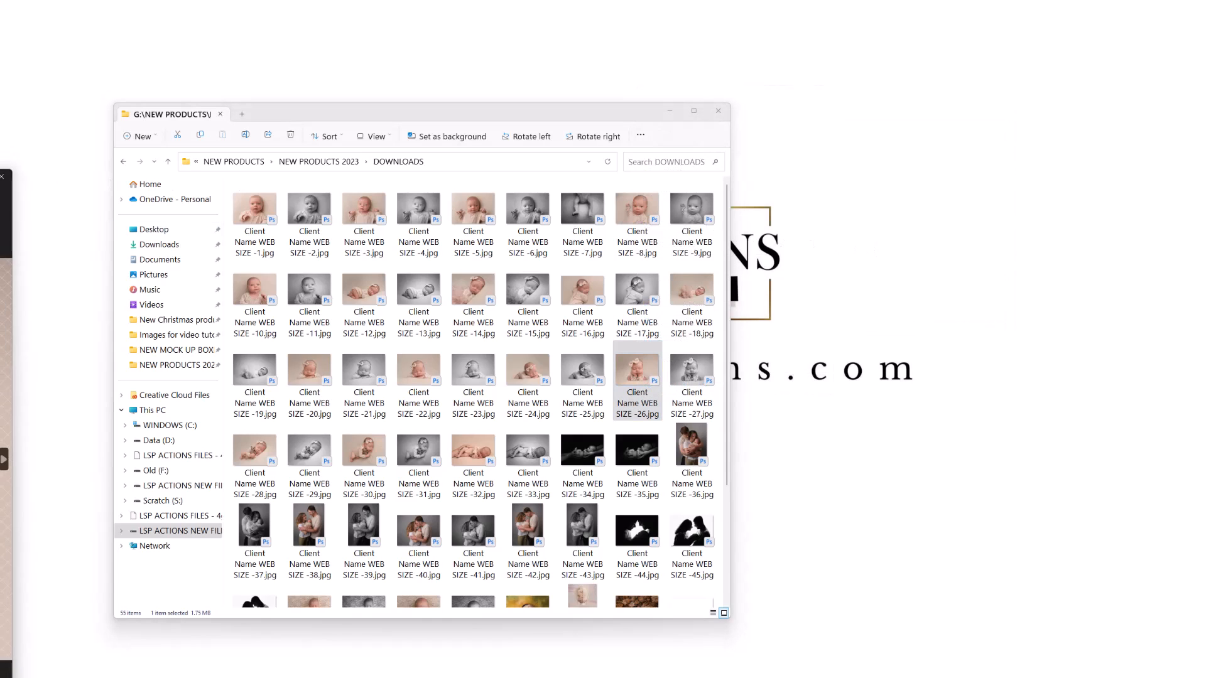
pyautogui.doubleClick(637, 369)
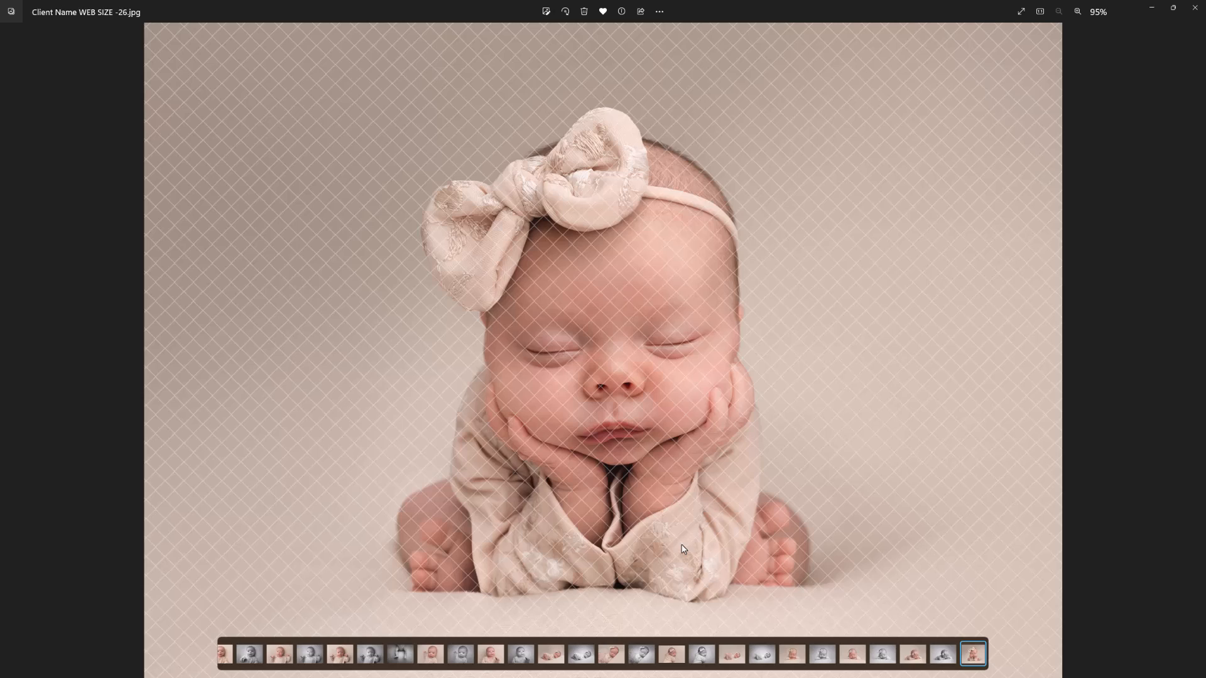
pyautogui.moveTo(1029, 579)
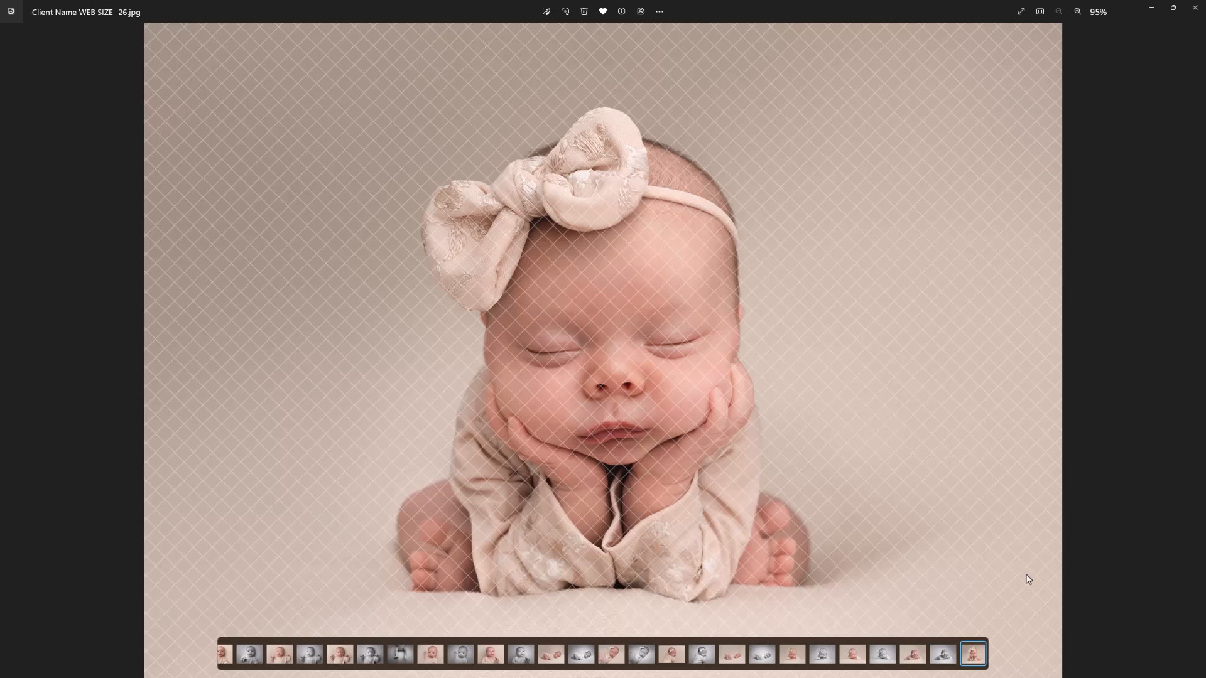